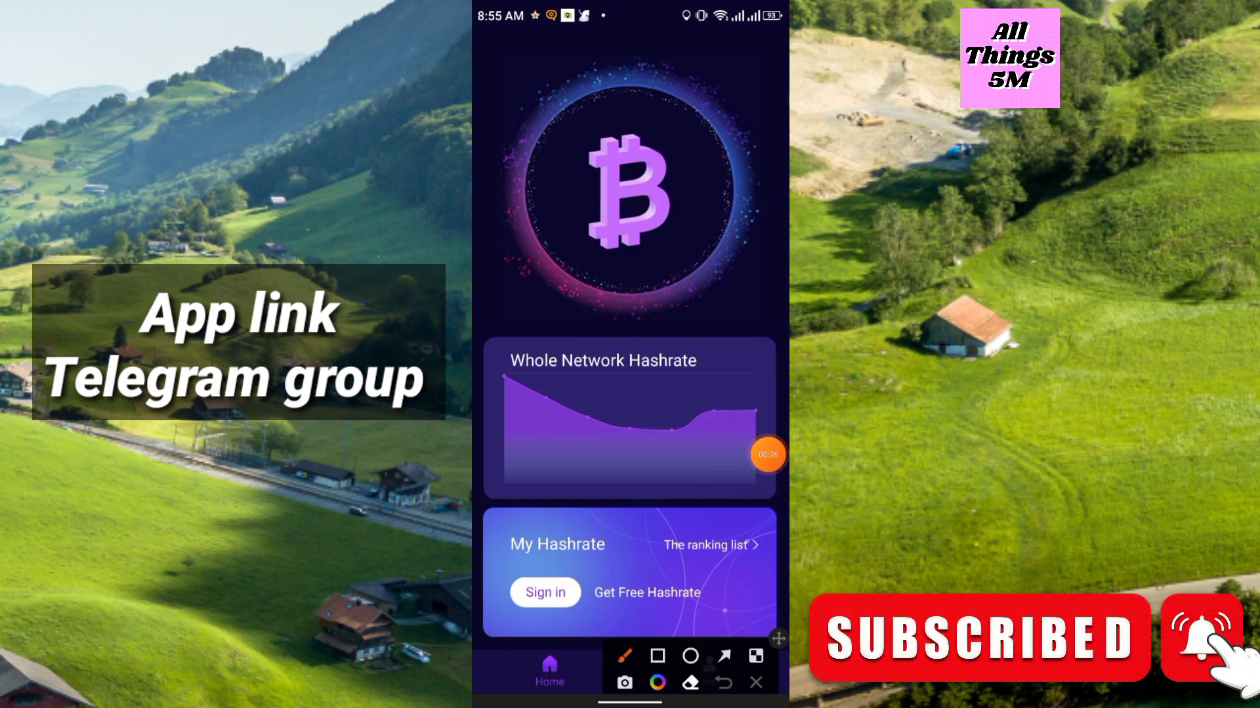
- Go from the home screen through Sign in to the Sign up registration form
{"action": "left_click", "coordinate": [544, 591]}
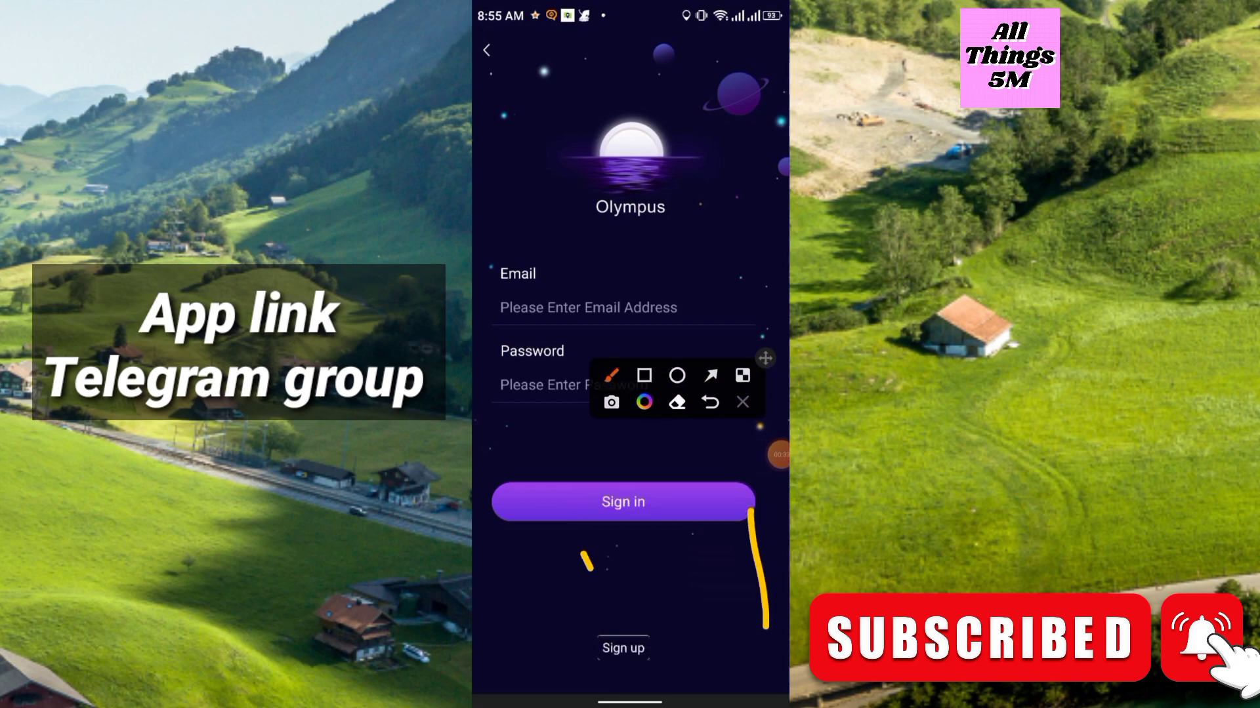
{"action": "left_click", "coordinate": [742, 402]}
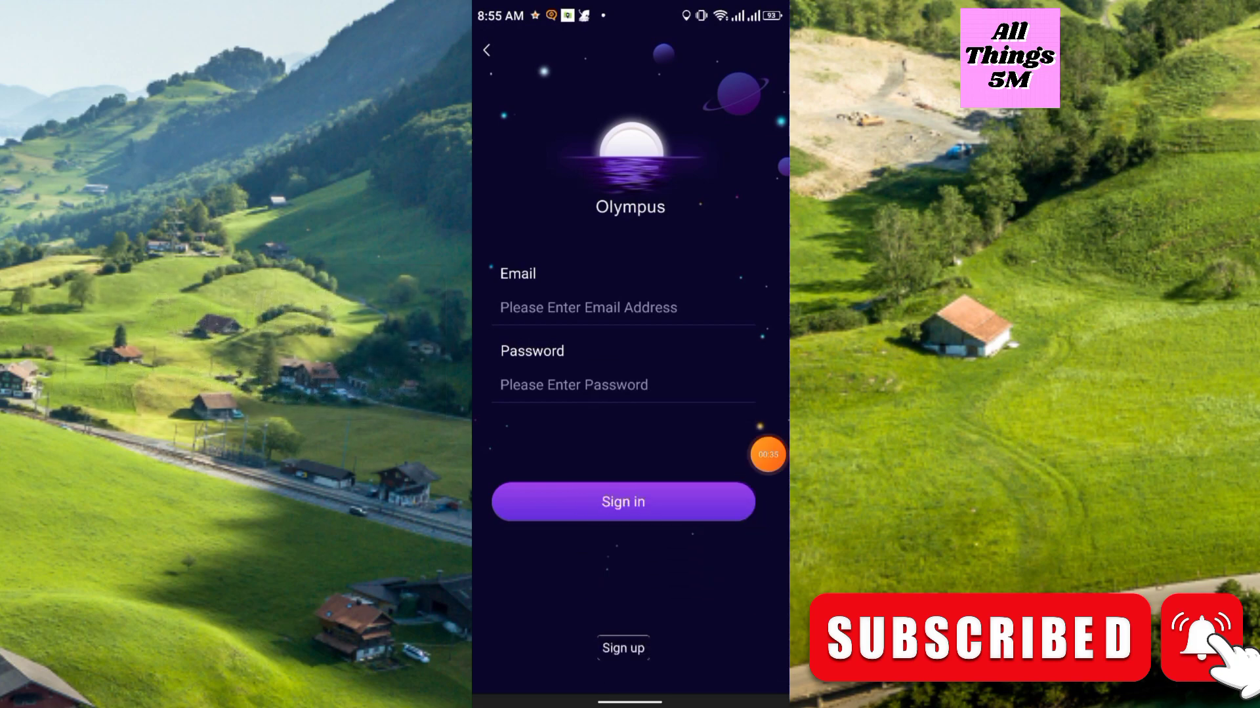
{"action": "left_click", "coordinate": [623, 648]}
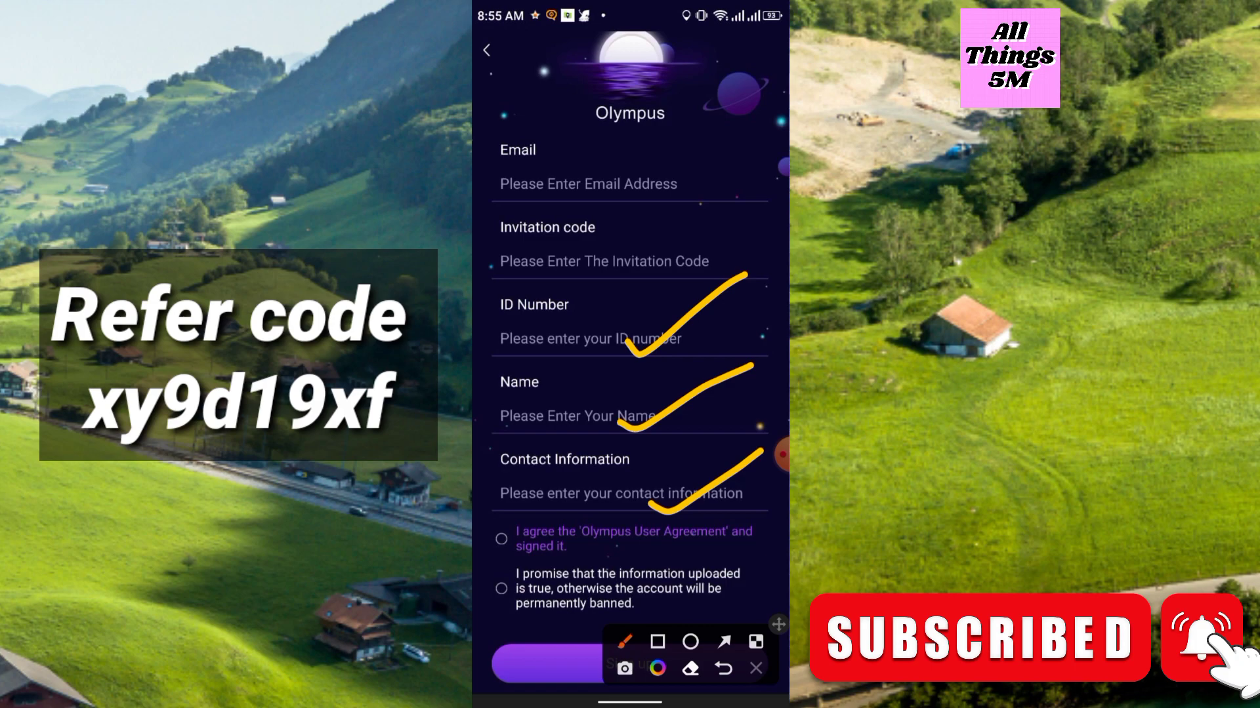
- Enter the registration details, sign the user agreement by hand, and tick both agreement boxes
{"action": "left_click", "coordinate": [755, 669]}
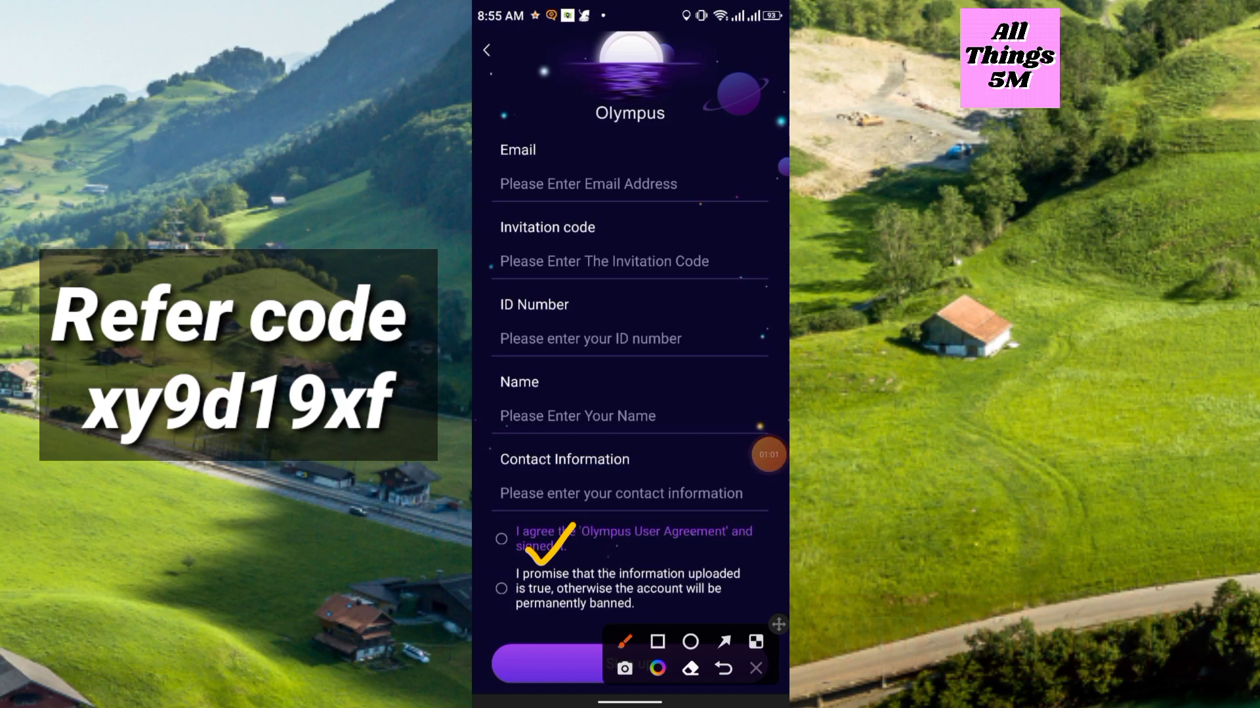
{"action": "left_click", "coordinate": [627, 532]}
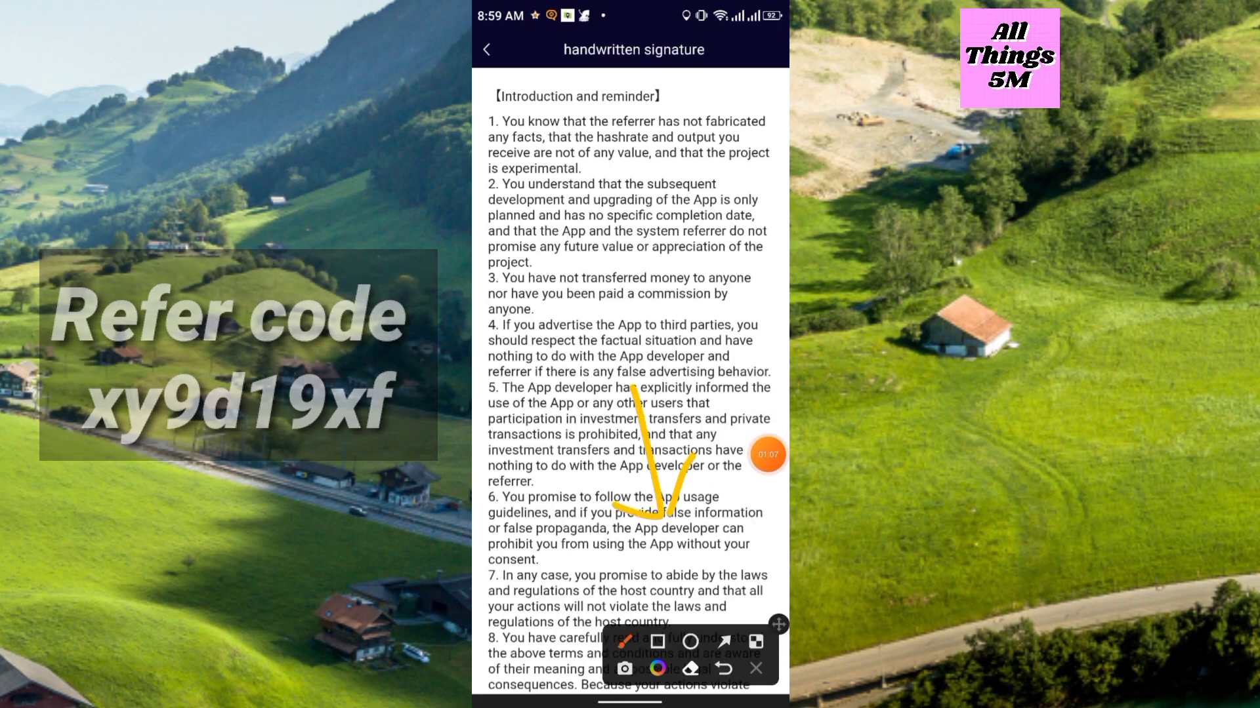
{"action": "scroll", "scroll_direction": "down", "scroll_amount": 3}
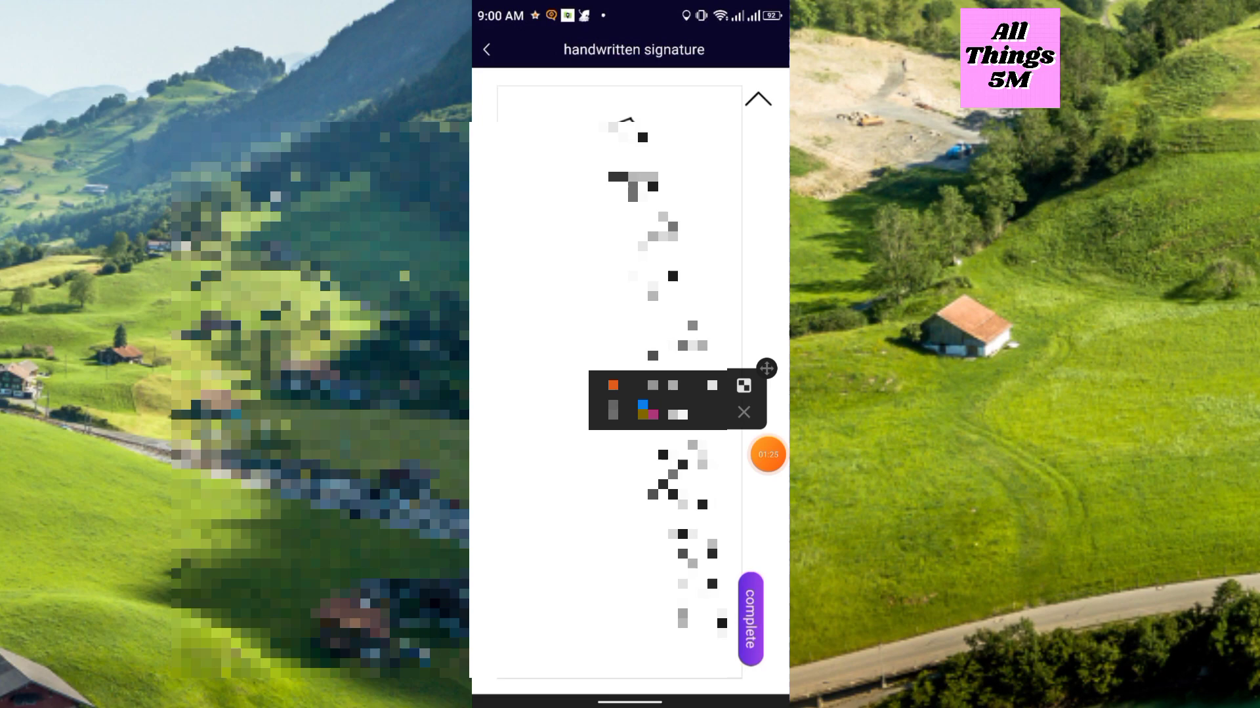
{"action": "left_click", "coordinate": [742, 412]}
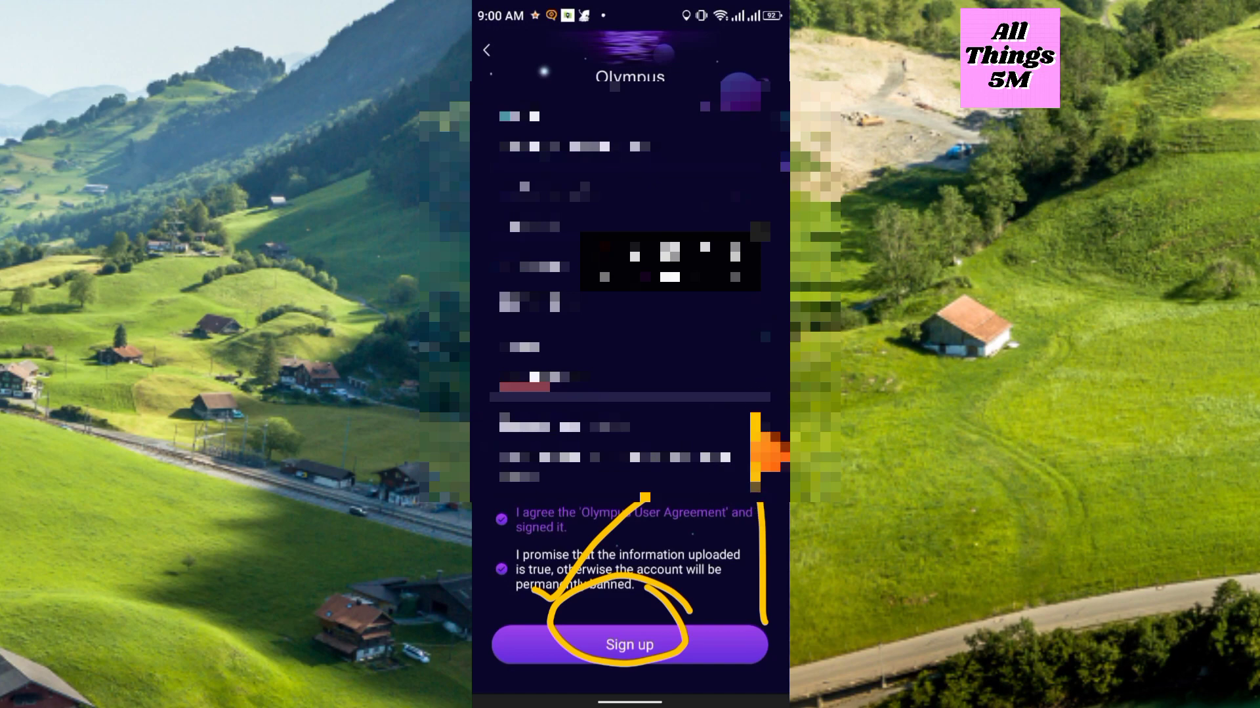
- Register the account, copy its generated key and confirm it's saved
{"action": "left_click", "coordinate": [629, 645]}
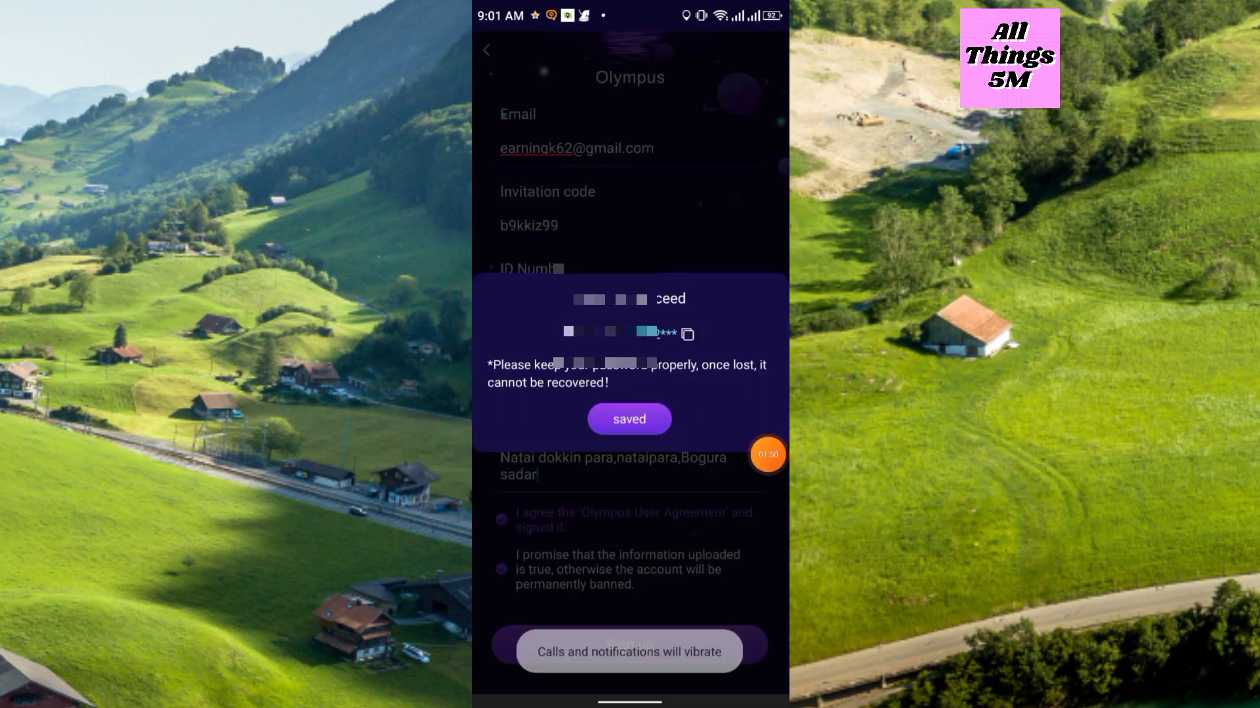
{"action": "left_click", "coordinate": [767, 454]}
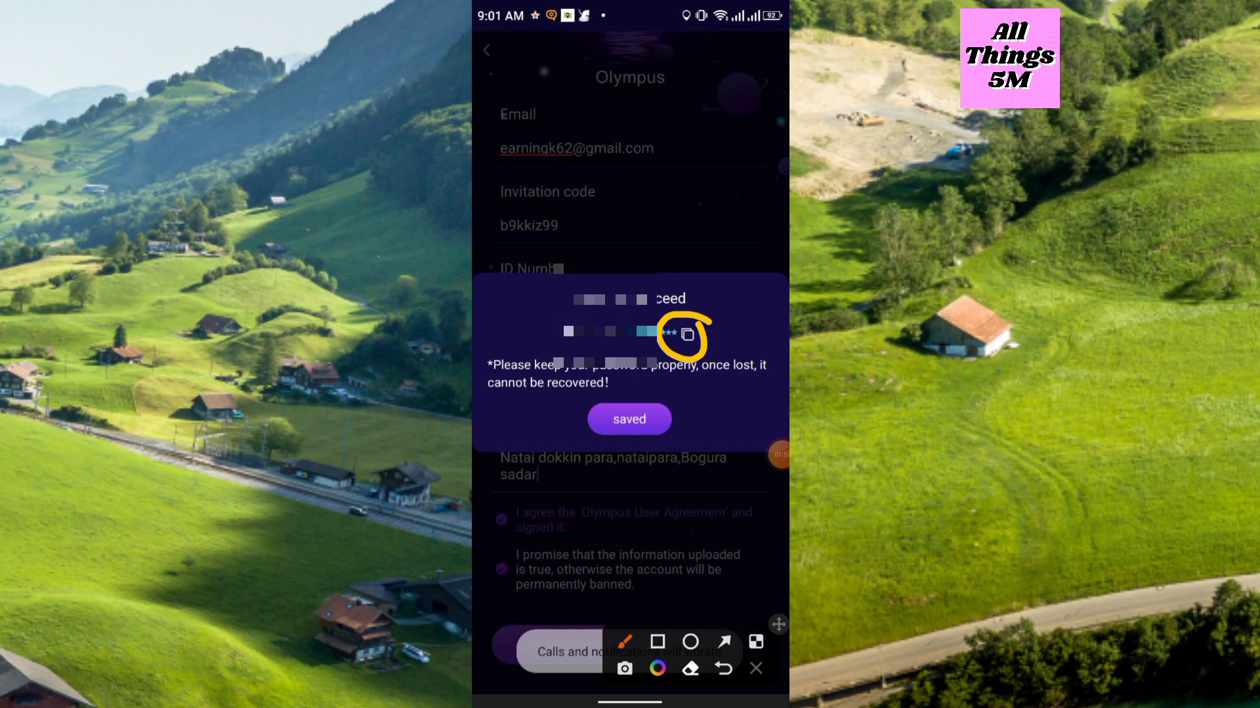
{"action": "left_click", "coordinate": [766, 456]}
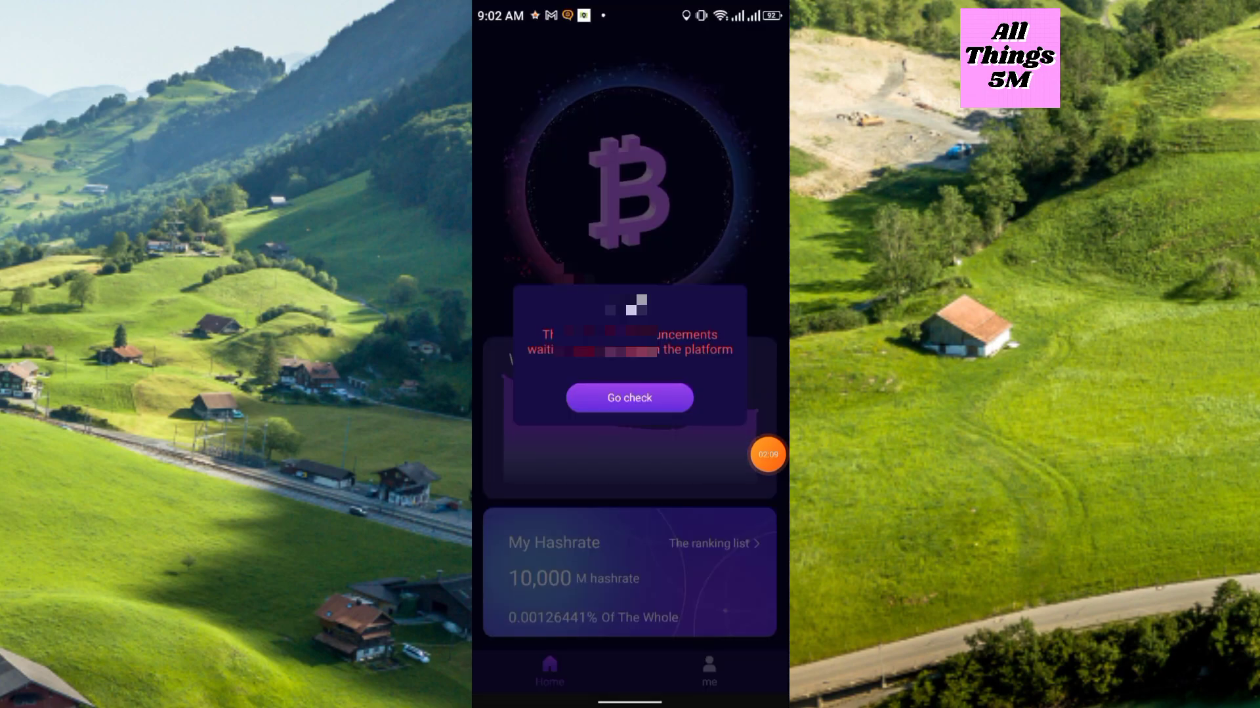
- Close the Notify announcements popup and switch to the me profile page
{"action": "left_click", "coordinate": [766, 454]}
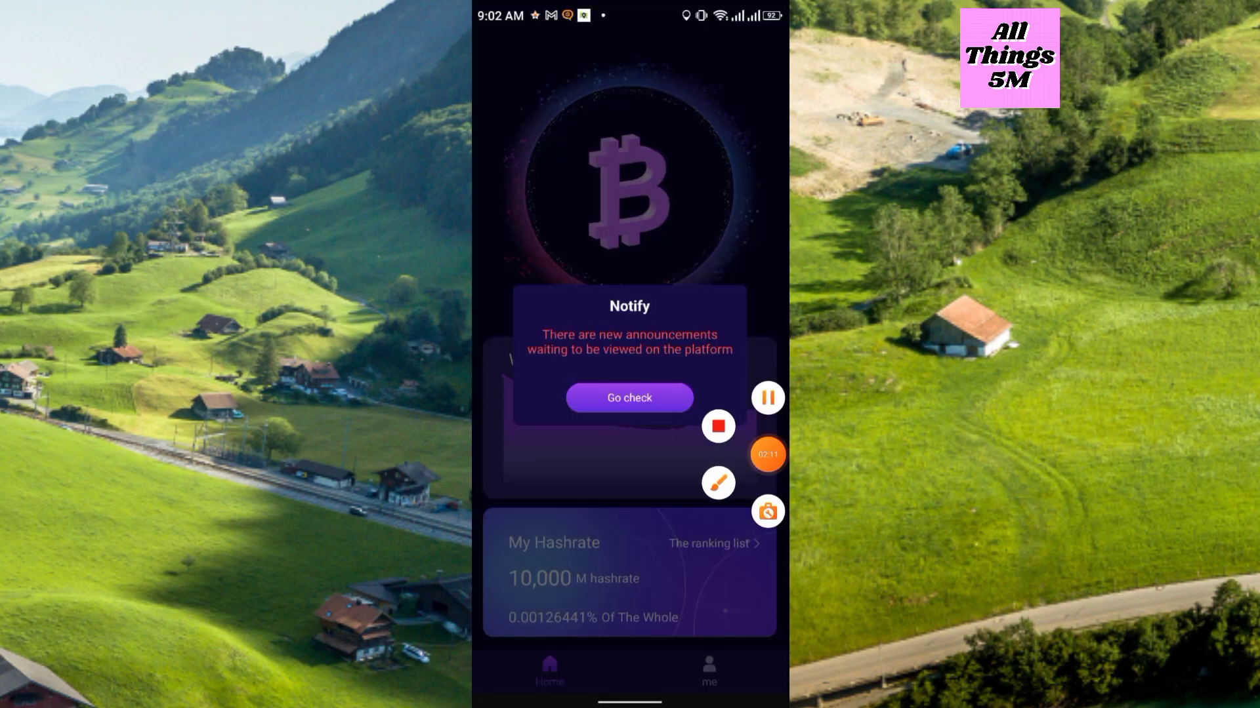
{"action": "left_click", "coordinate": [717, 483]}
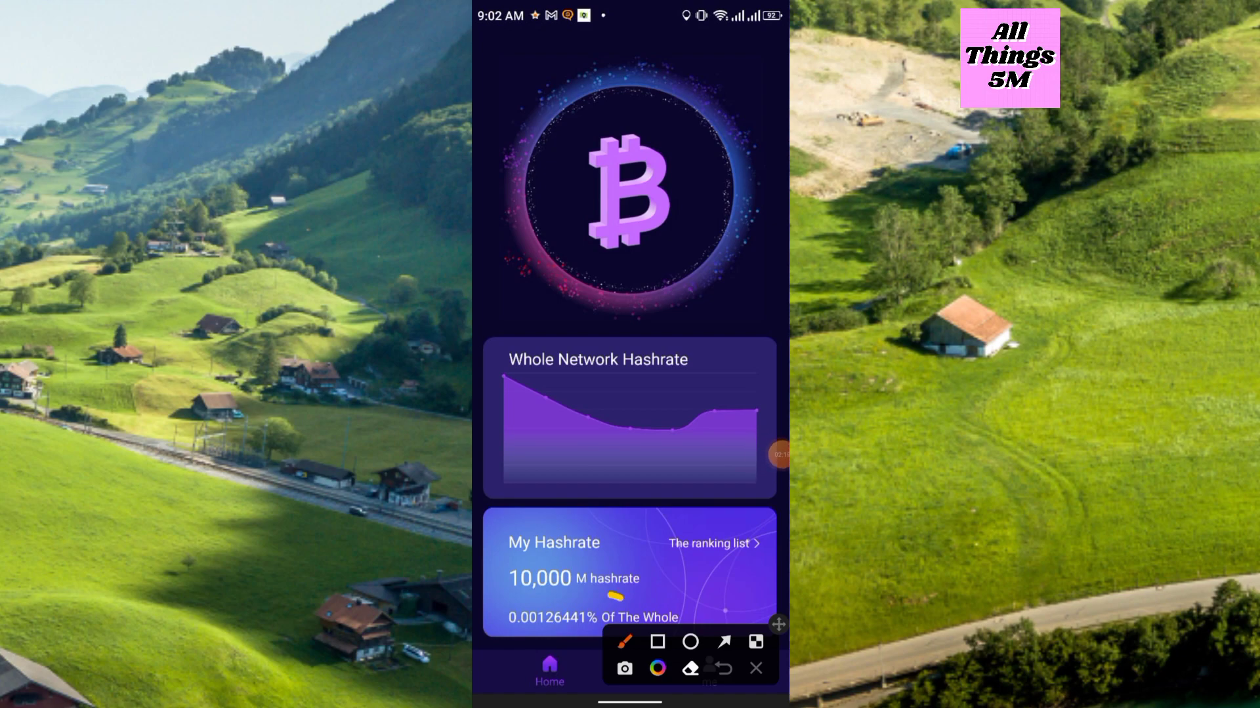
{"action": "left_click", "coordinate": [754, 668]}
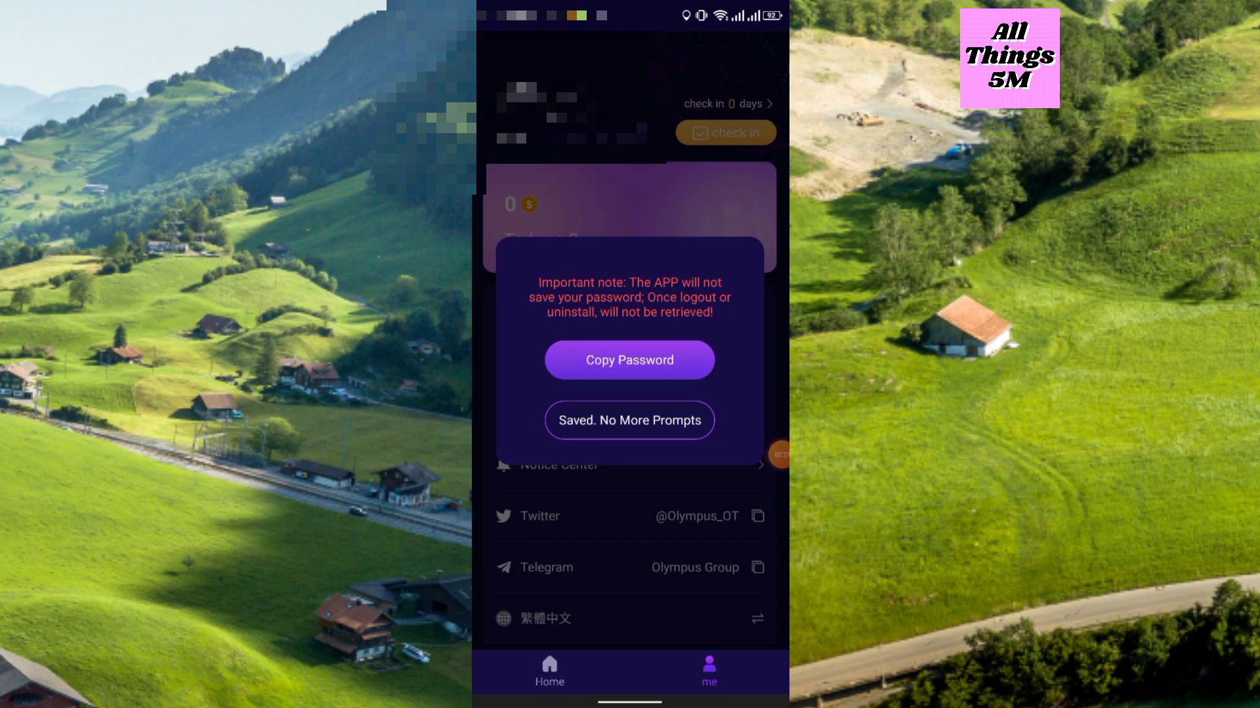
- Dismiss the password reminder and check in for +100 hashrate, reaching an 11-day streak
{"action": "left_click", "coordinate": [766, 454]}
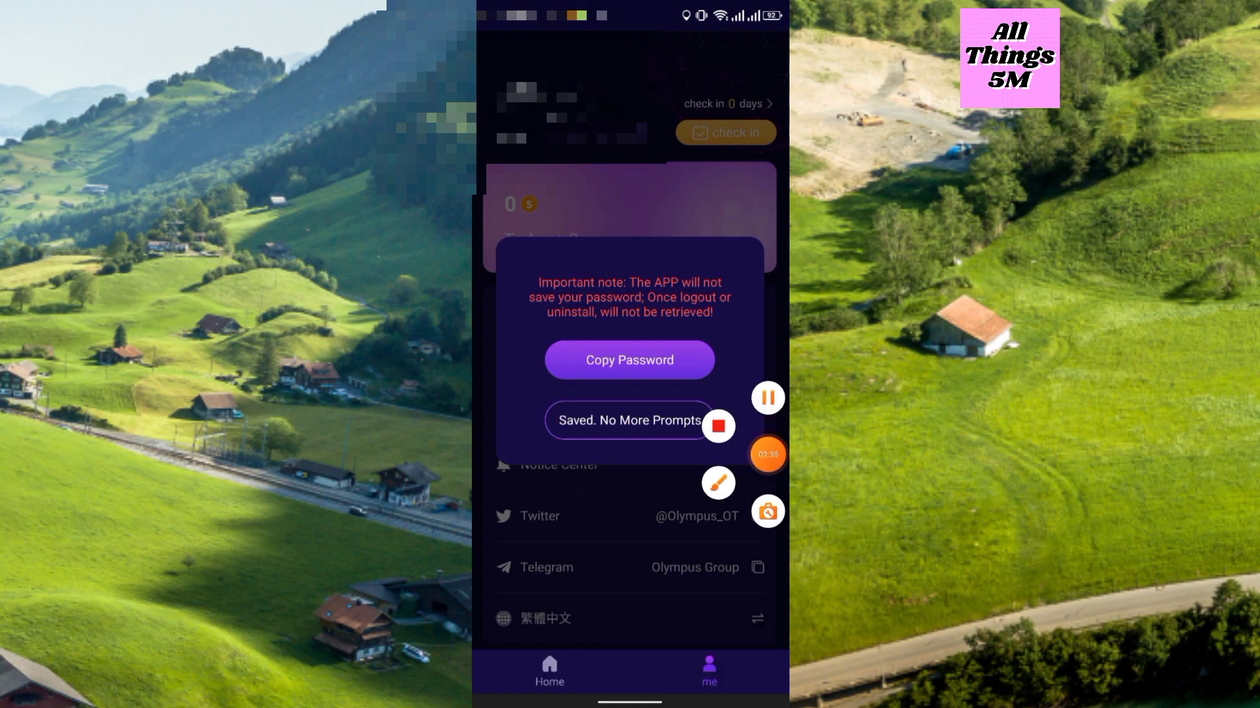
{"action": "left_click", "coordinate": [717, 483]}
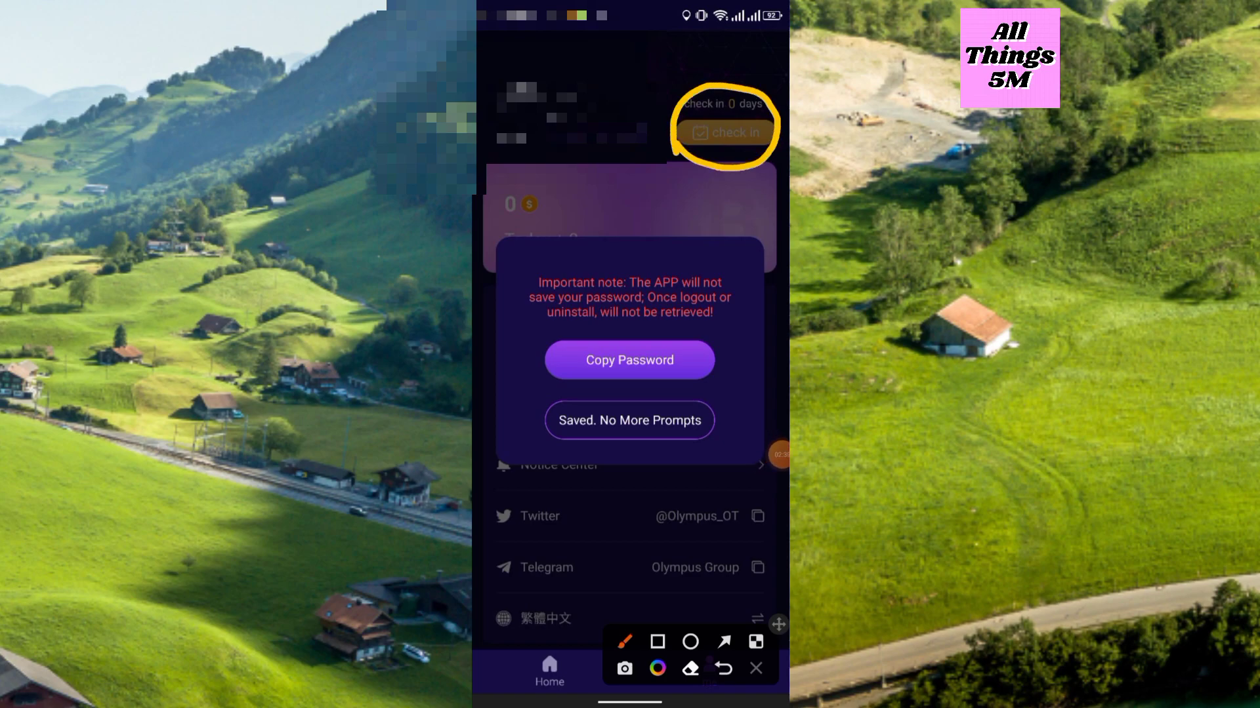
{"action": "left_click", "coordinate": [629, 420]}
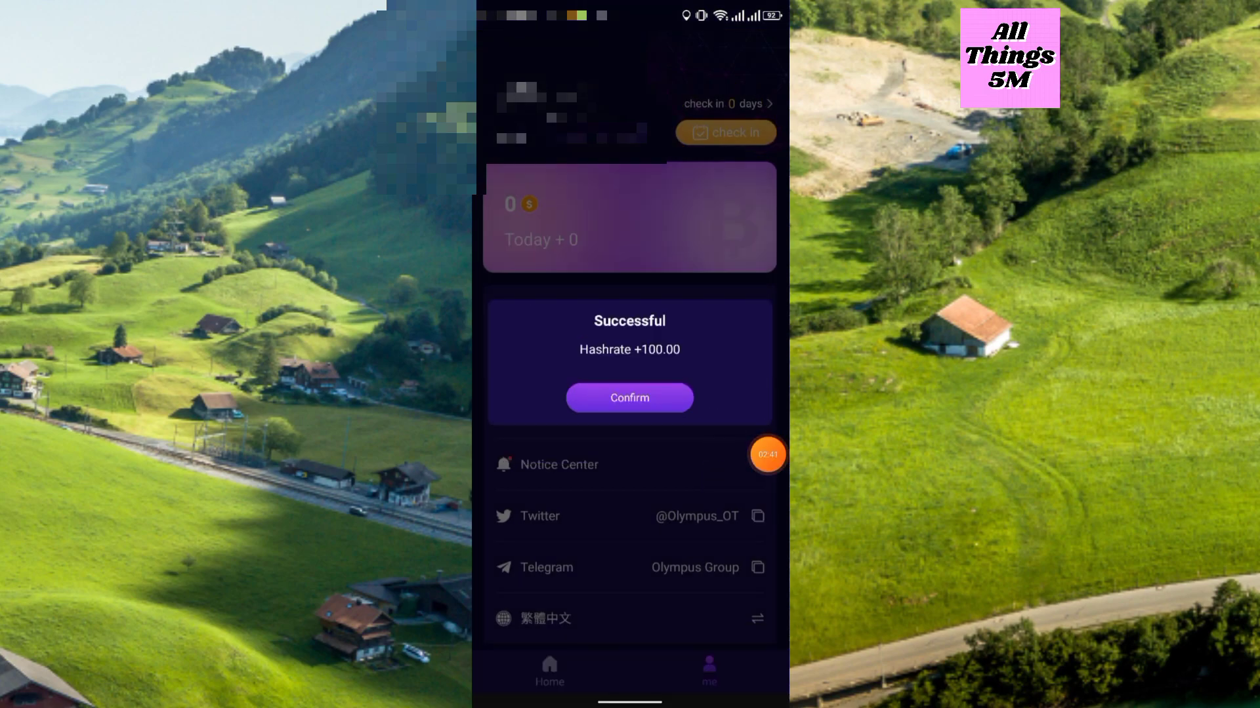
{"action": "left_click", "coordinate": [776, 624]}
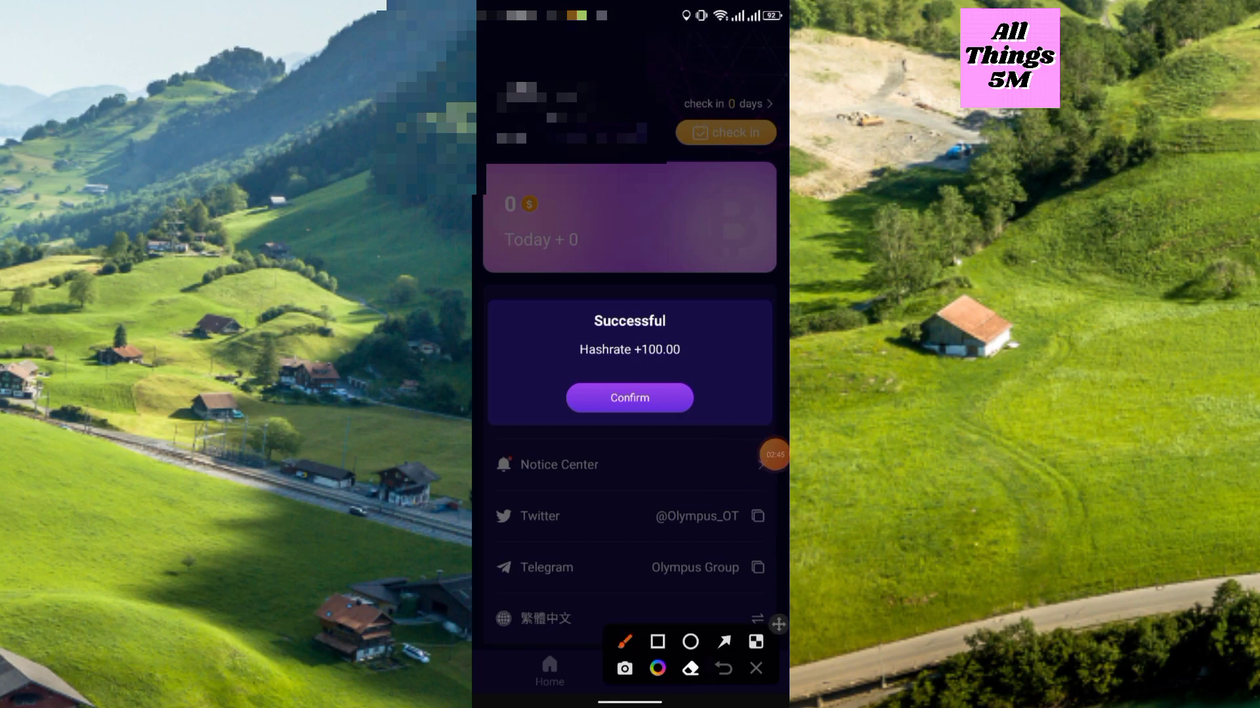
{"action": "left_click", "coordinate": [752, 668]}
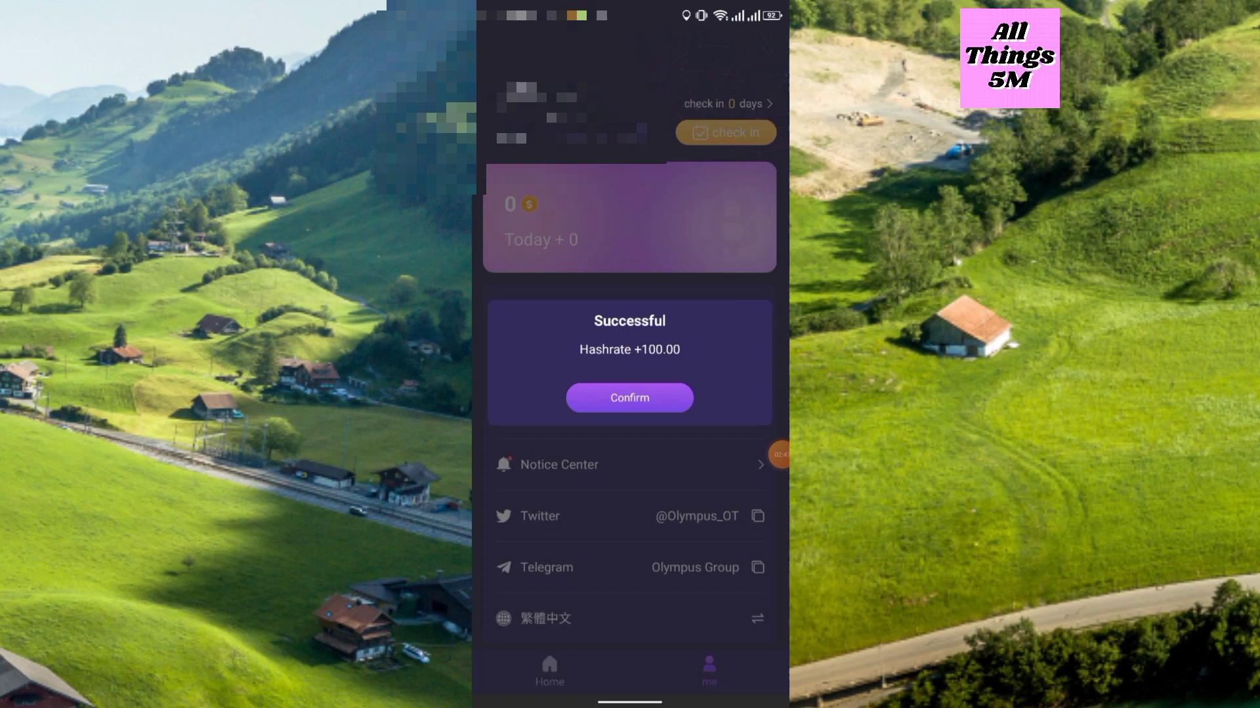
{"action": "left_click", "coordinate": [629, 398]}
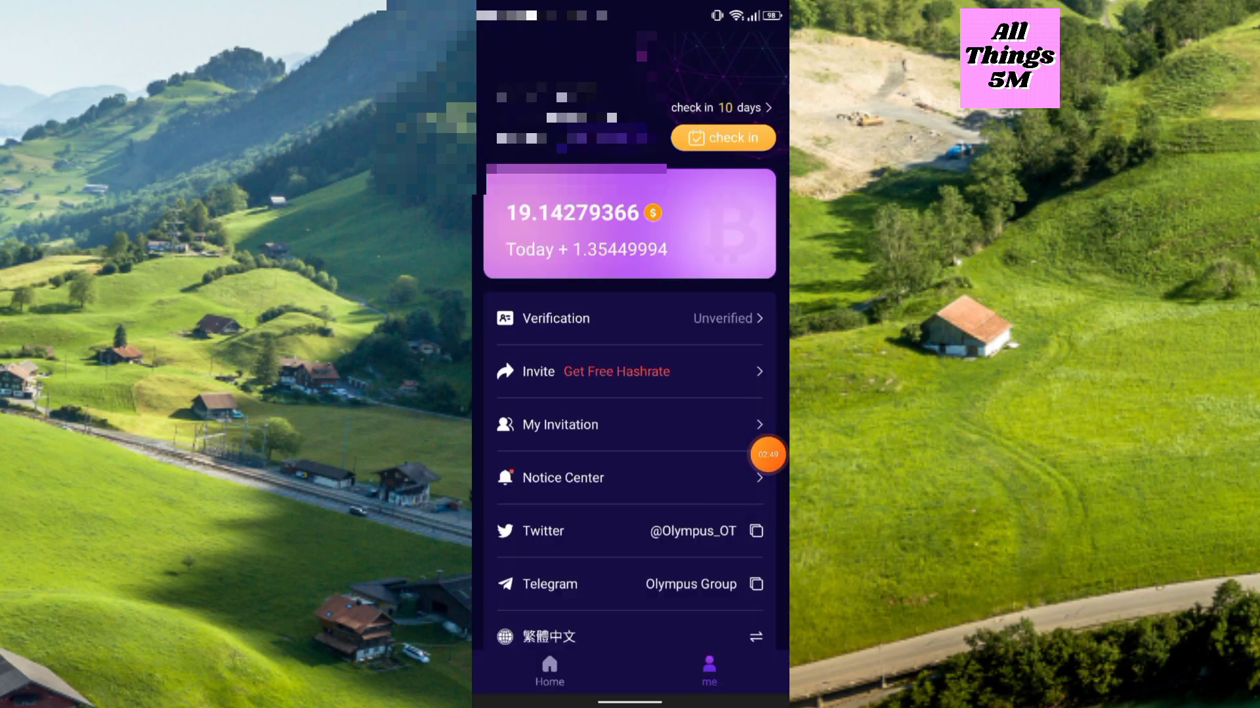
{"action": "left_click", "coordinate": [777, 624]}
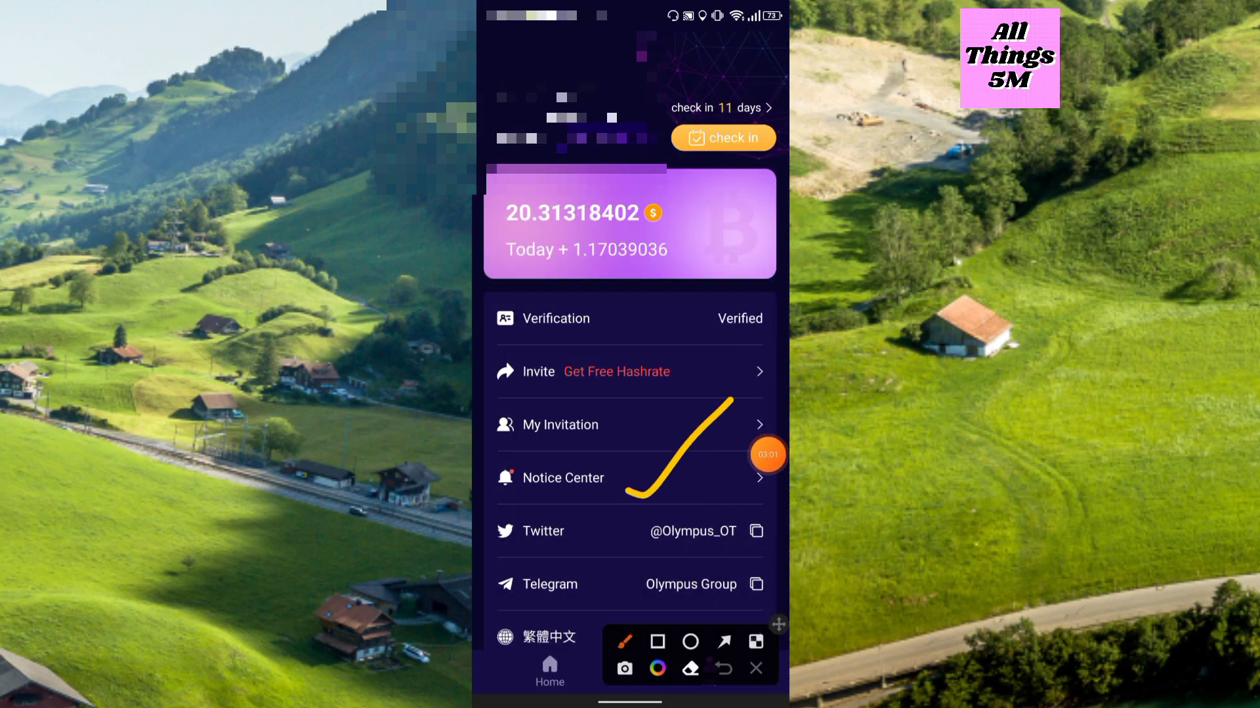
{"action": "left_click", "coordinate": [563, 477]}
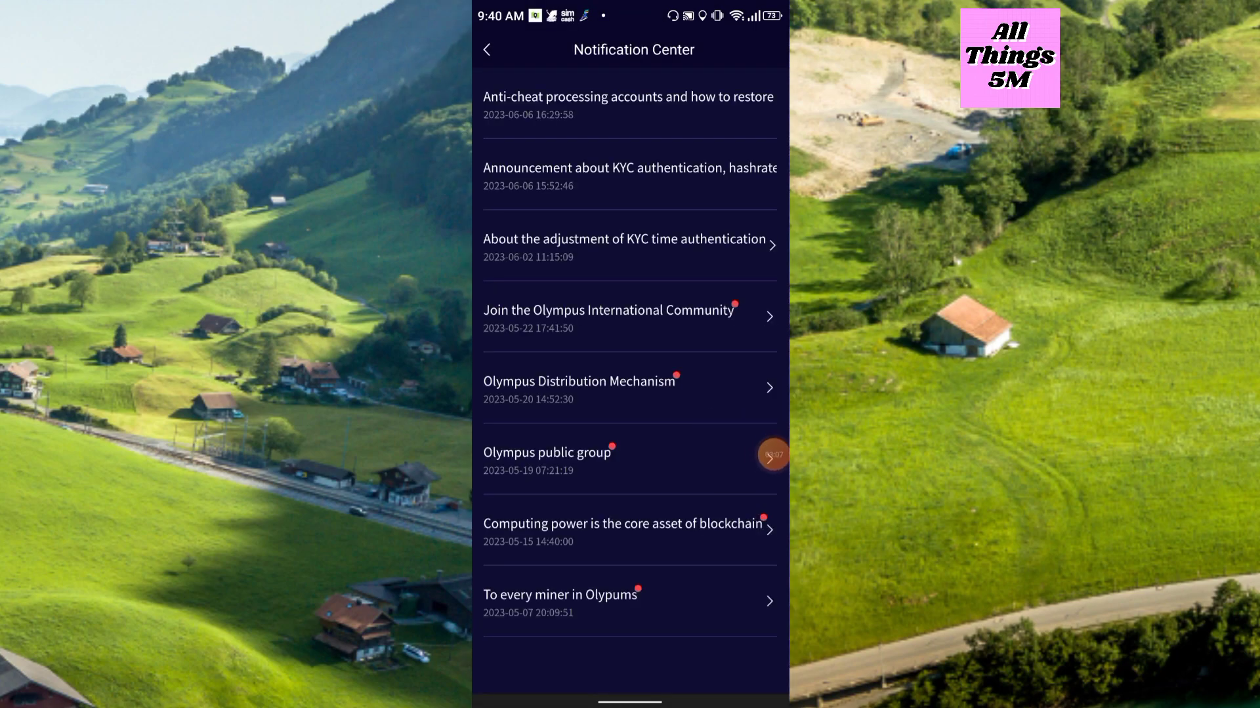
{"action": "left_click", "coordinate": [626, 104]}
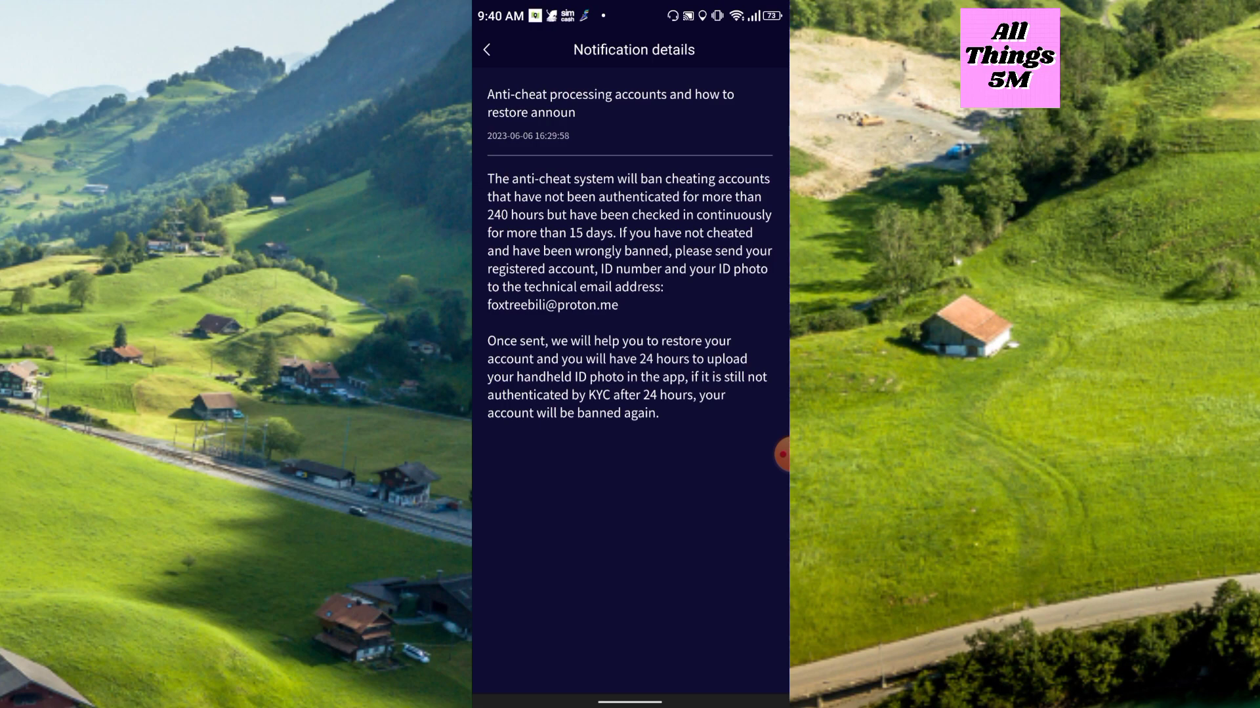
{"action": "left_click", "coordinate": [779, 455]}
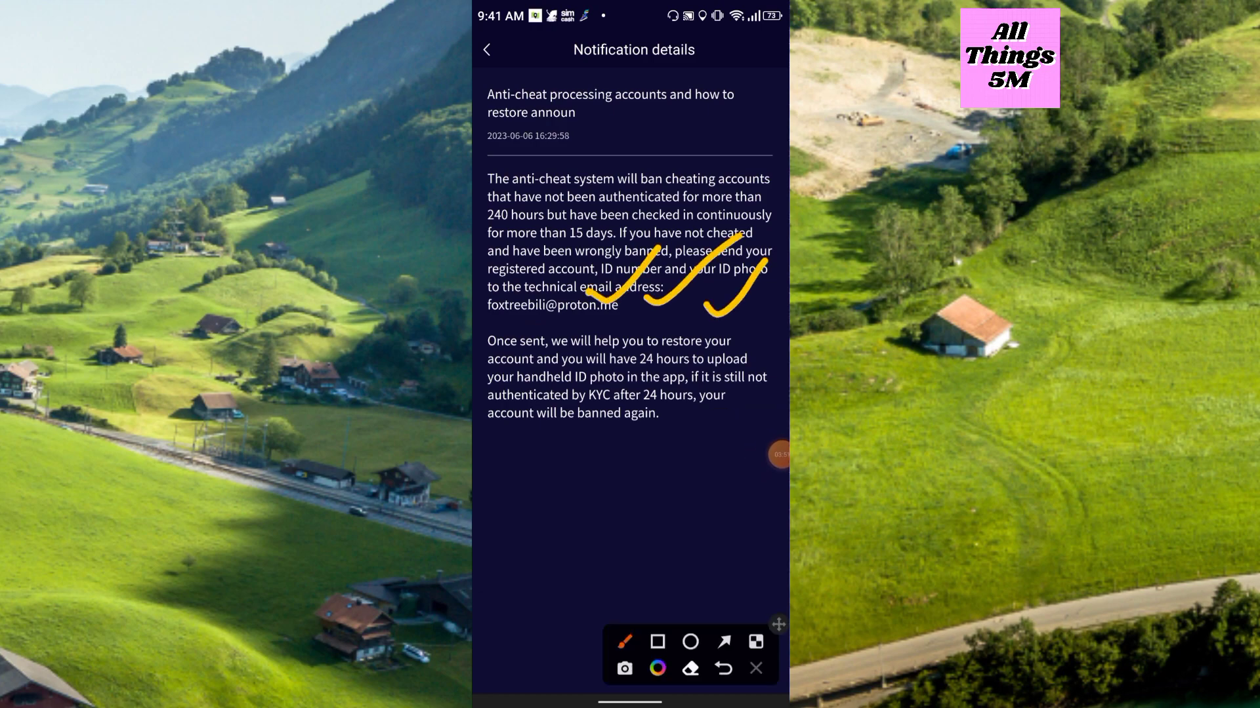
{"action": "left_click", "coordinate": [722, 668]}
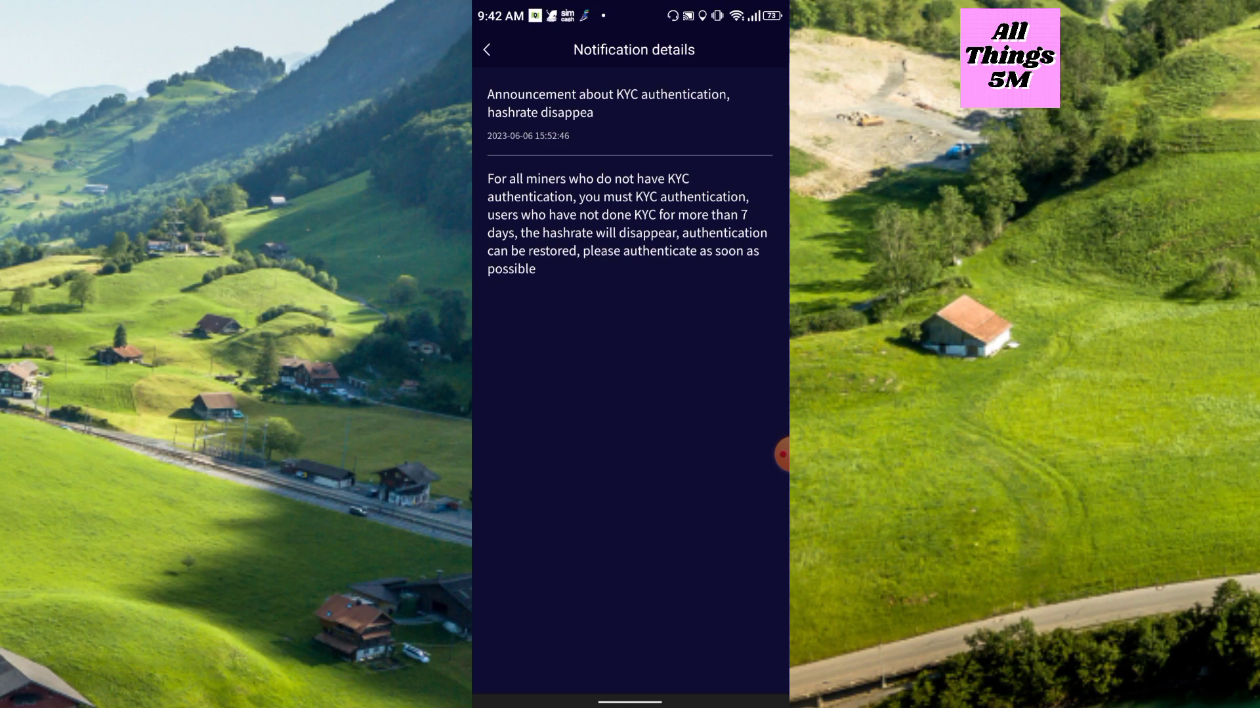
{"action": "left_click", "coordinate": [487, 49]}
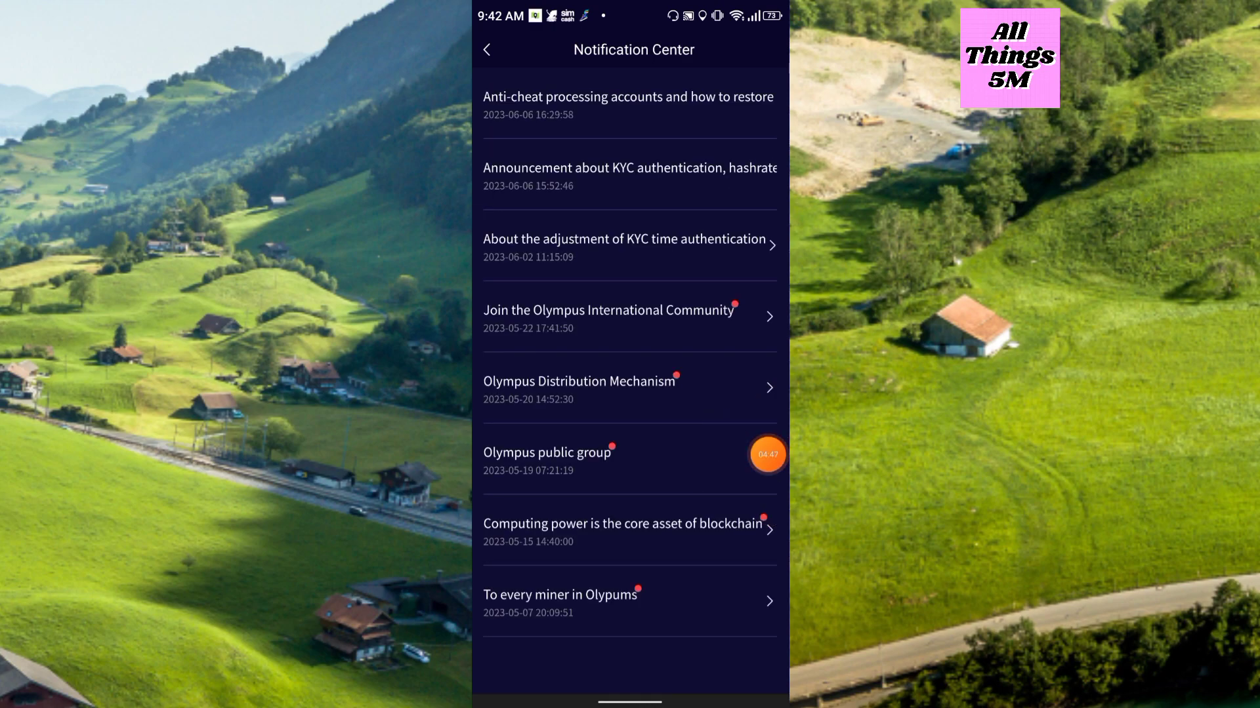
{"action": "left_click", "coordinate": [624, 245]}
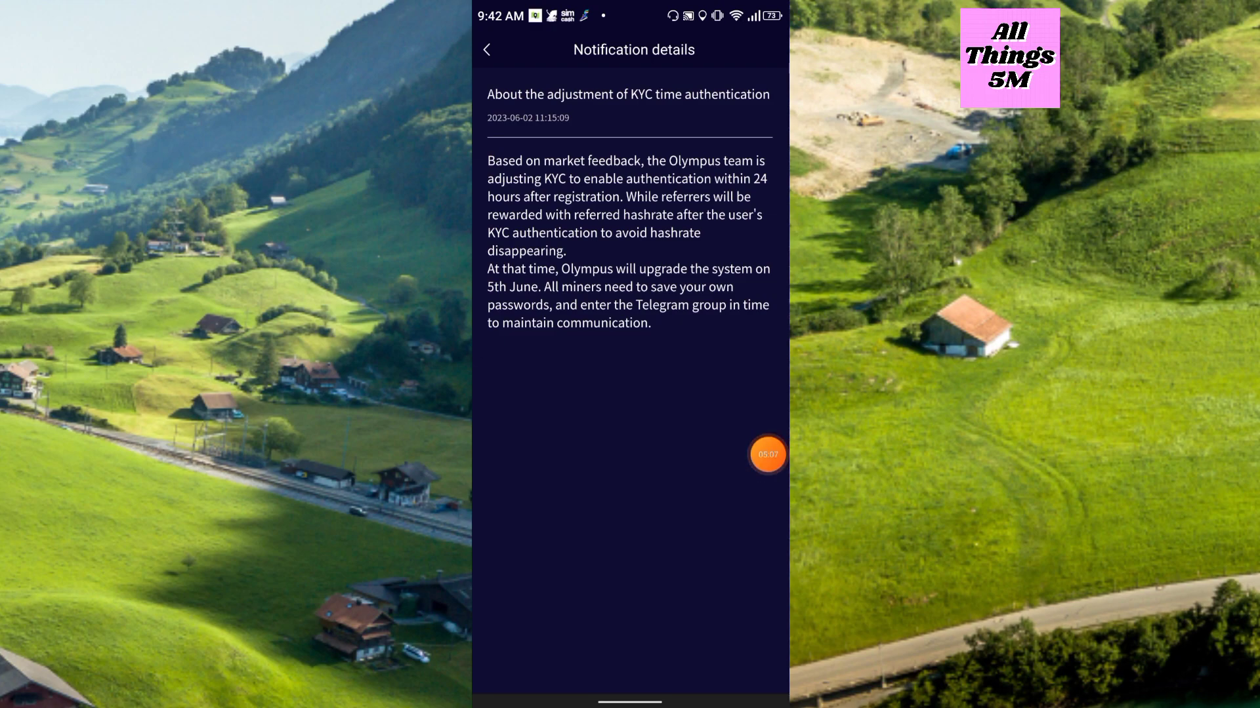
{"action": "left_click", "coordinate": [487, 49]}
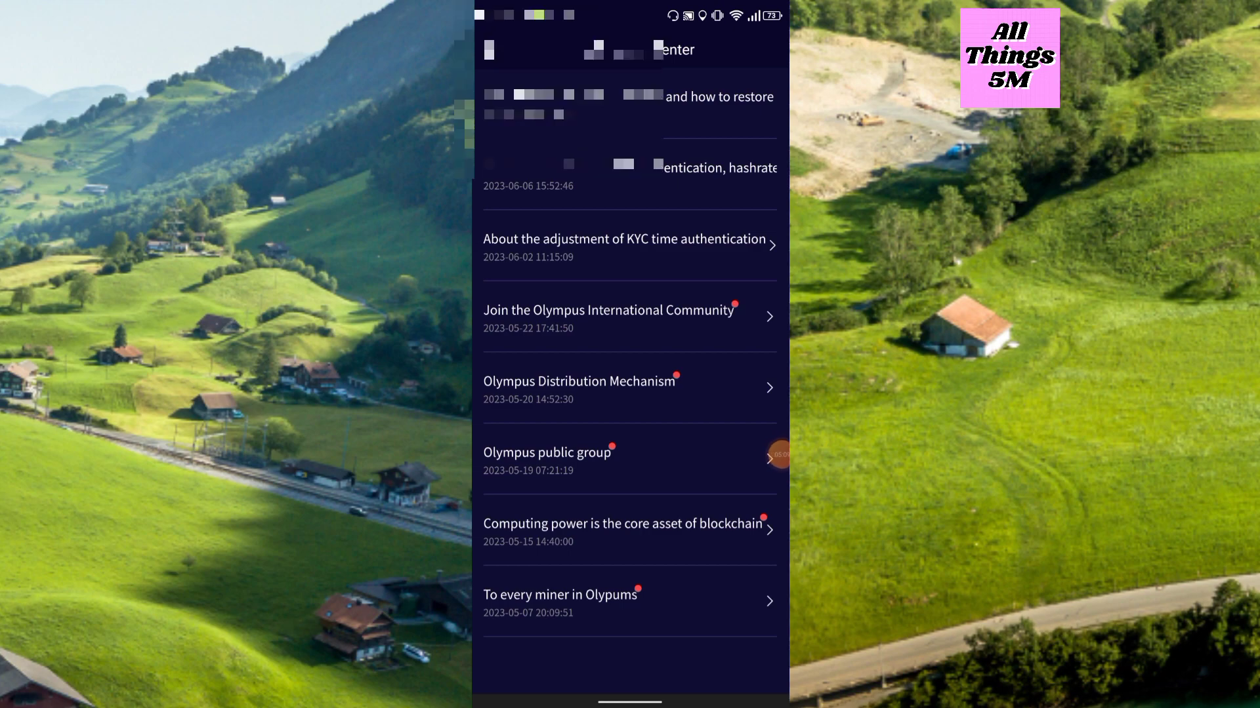
{"action": "left_click", "coordinate": [708, 668]}
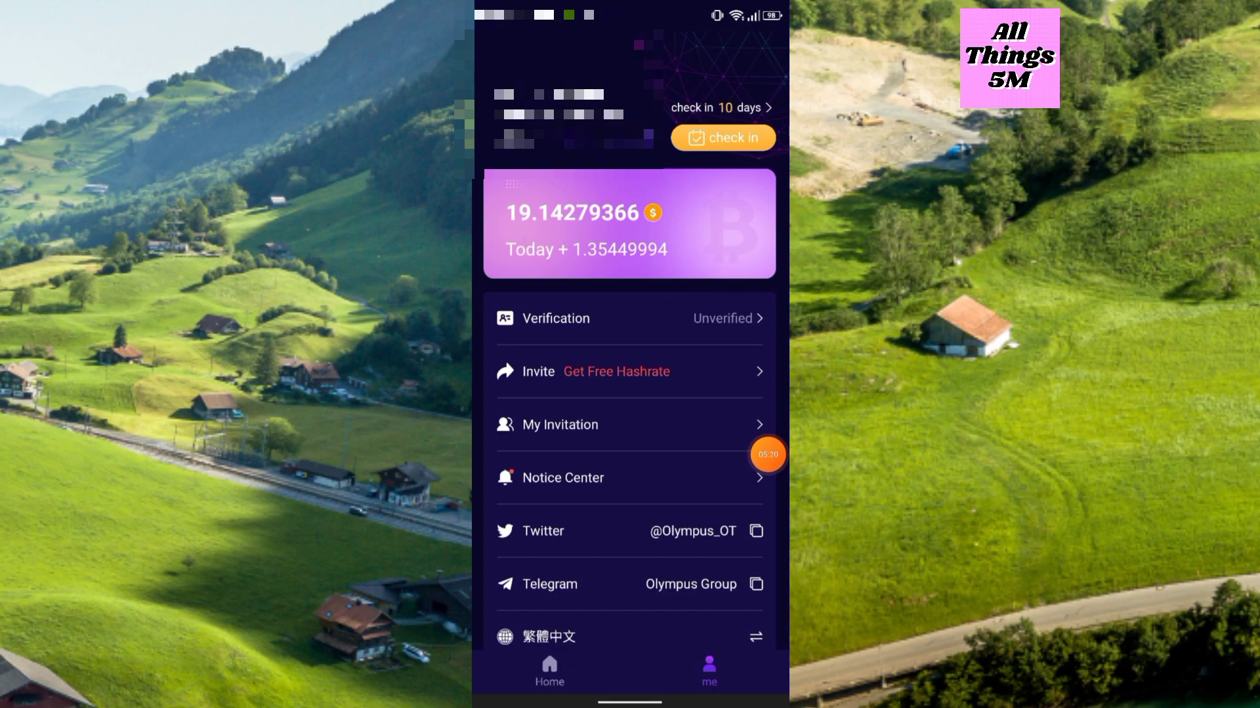
- Submit a handheld ID photo through Verification so the account shows Verified with 20.31 balance
{"action": "left_click", "coordinate": [629, 318]}
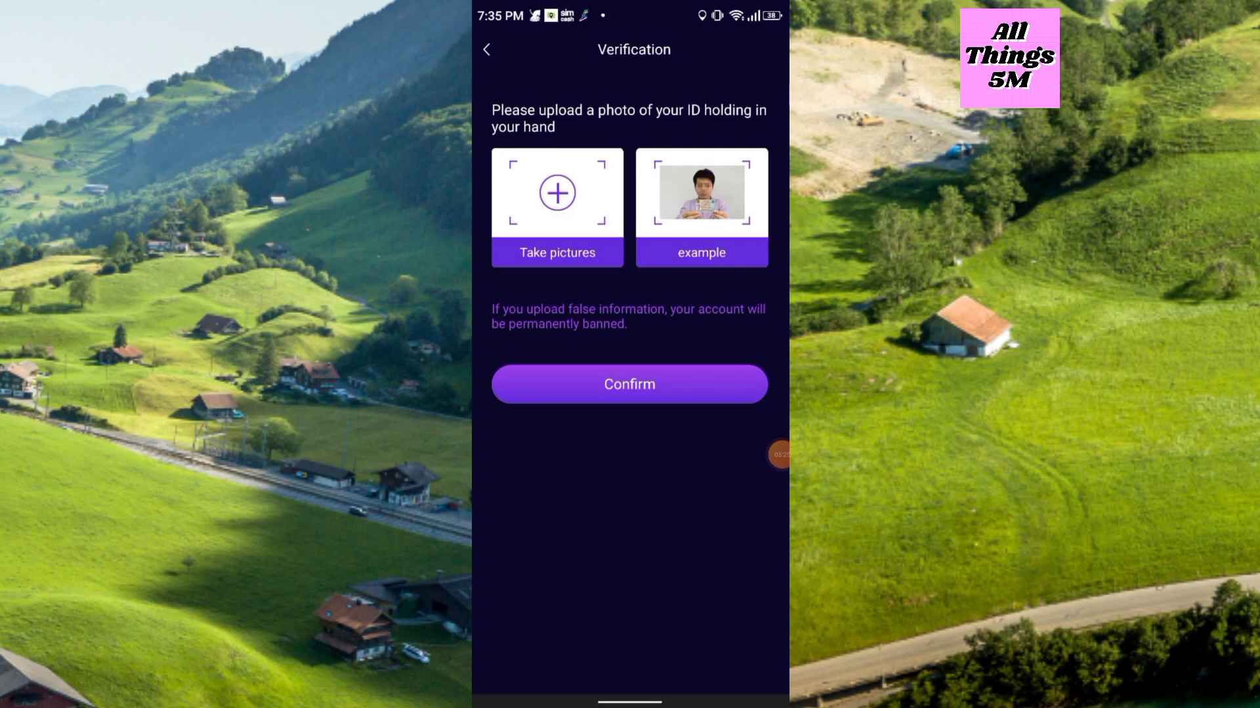
{"action": "left_click", "coordinate": [777, 454]}
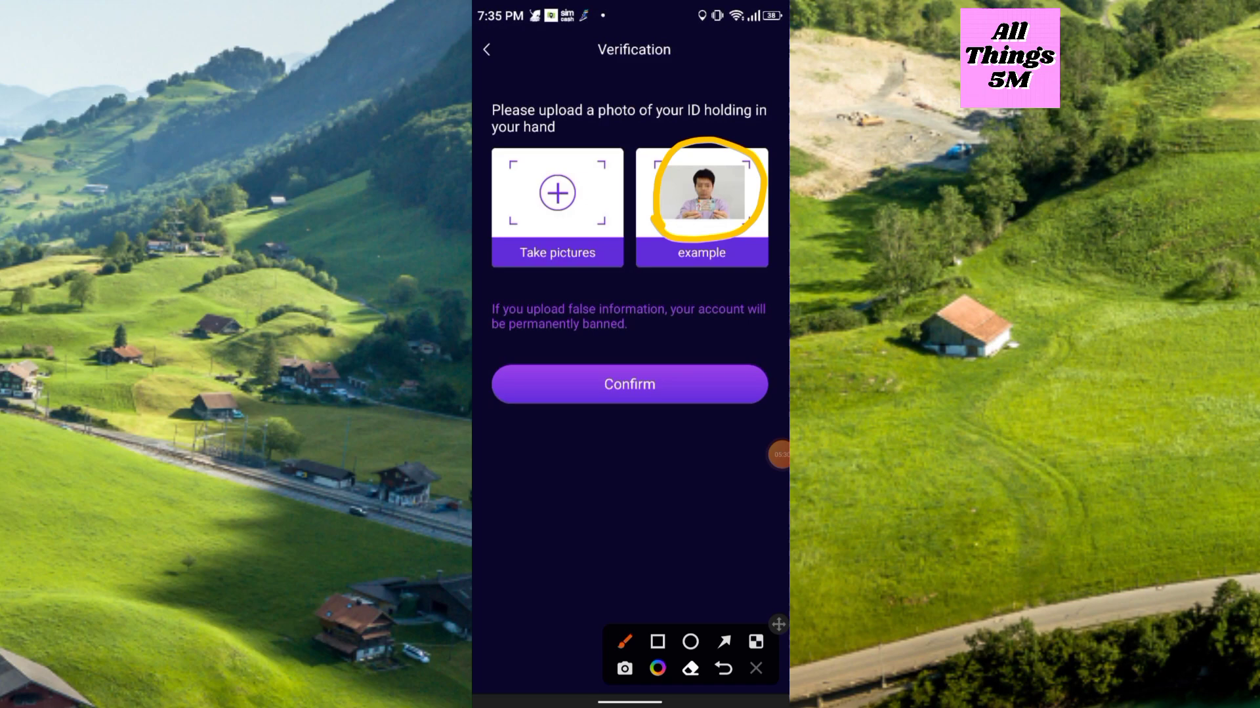
{"action": "left_click", "coordinate": [754, 668]}
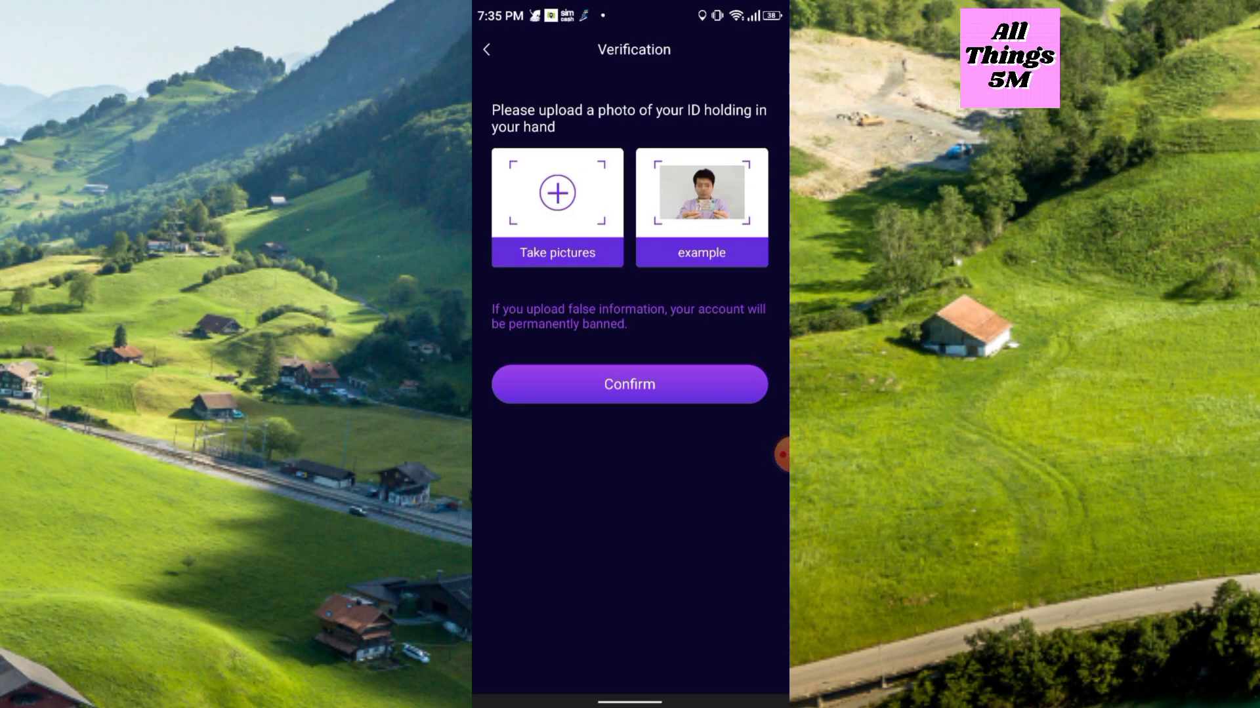
{"action": "left_click", "coordinate": [780, 455]}
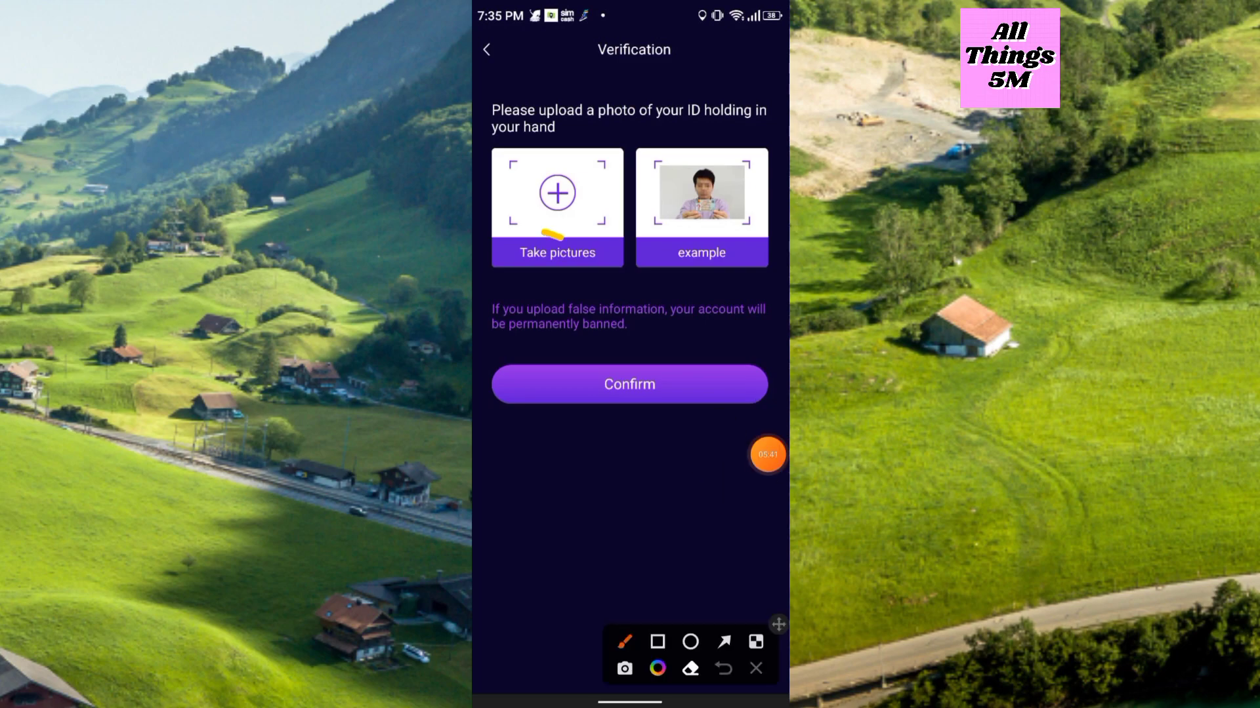
{"action": "left_click", "coordinate": [753, 668]}
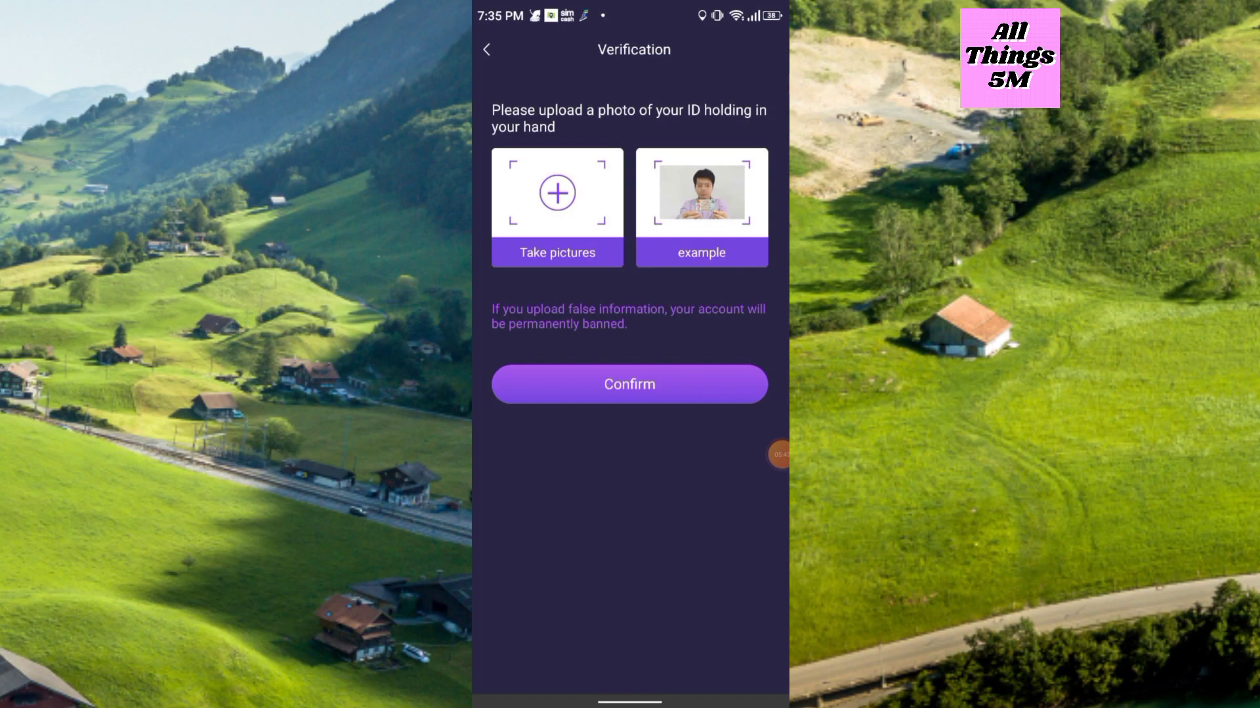
{"action": "left_click", "coordinate": [778, 455]}
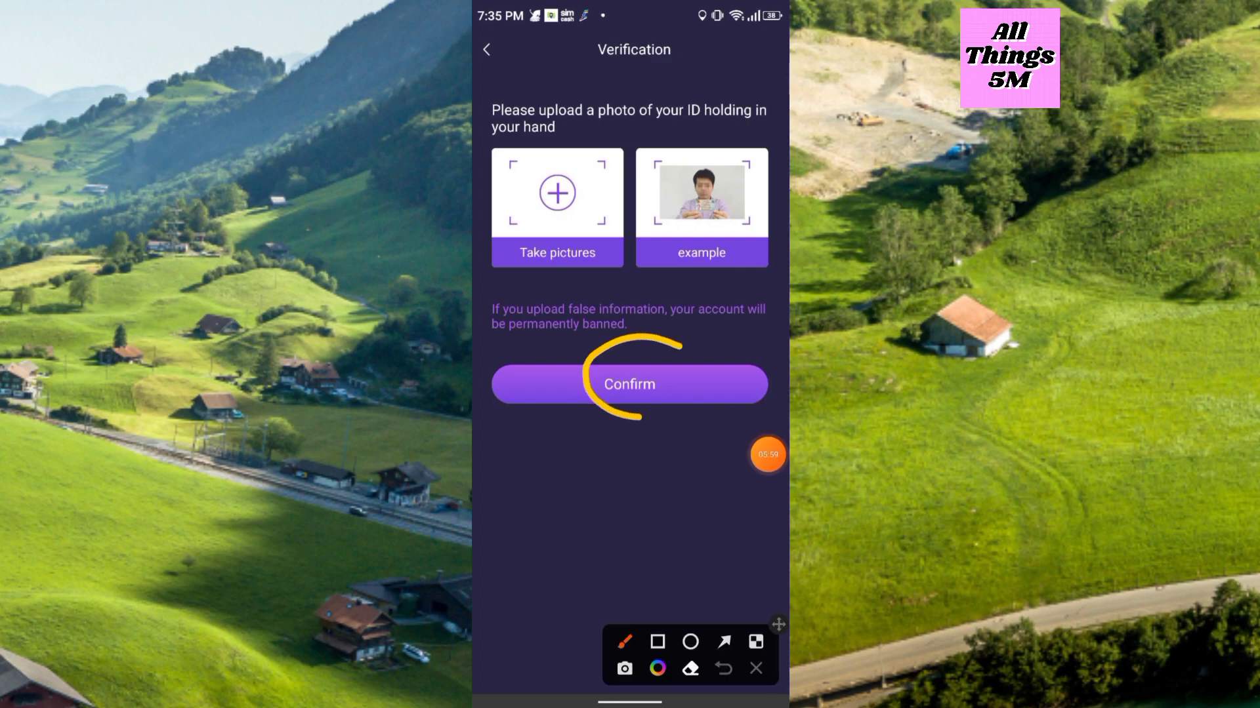
{"action": "left_click", "coordinate": [556, 192]}
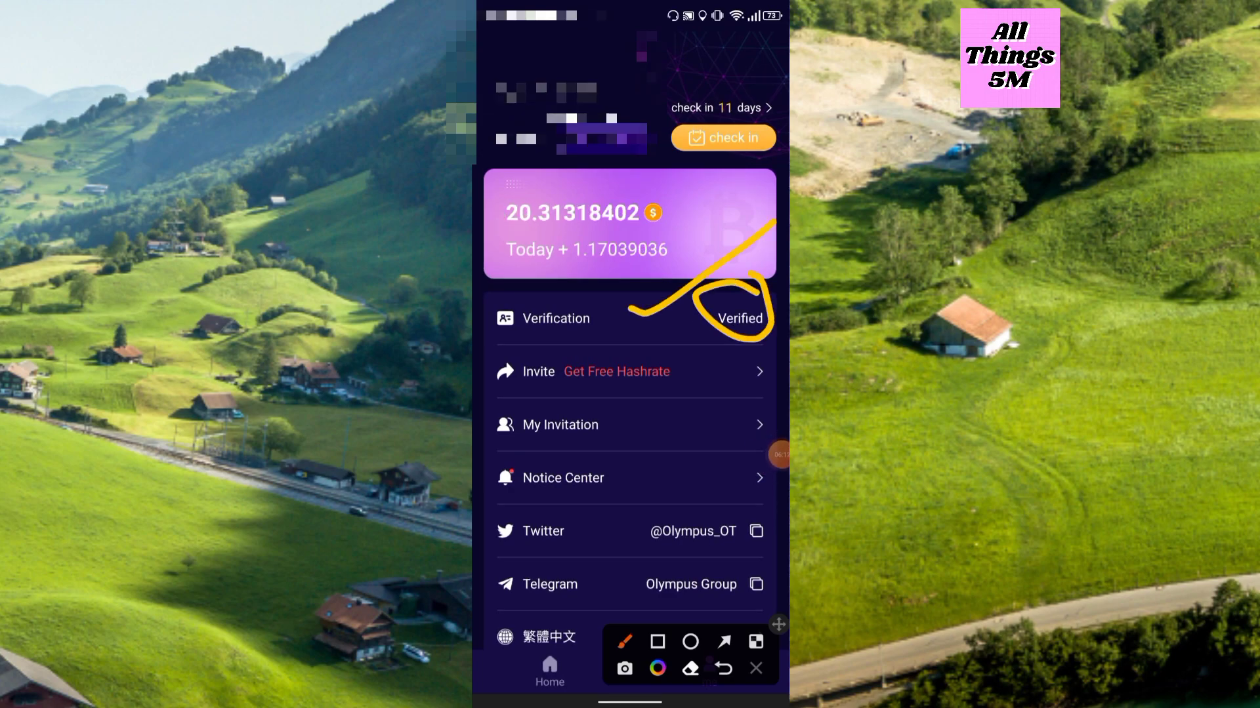
- Show the Home tab with network hashrate and My Hashrate of 814,700 M
{"action": "left_click", "coordinate": [753, 668]}
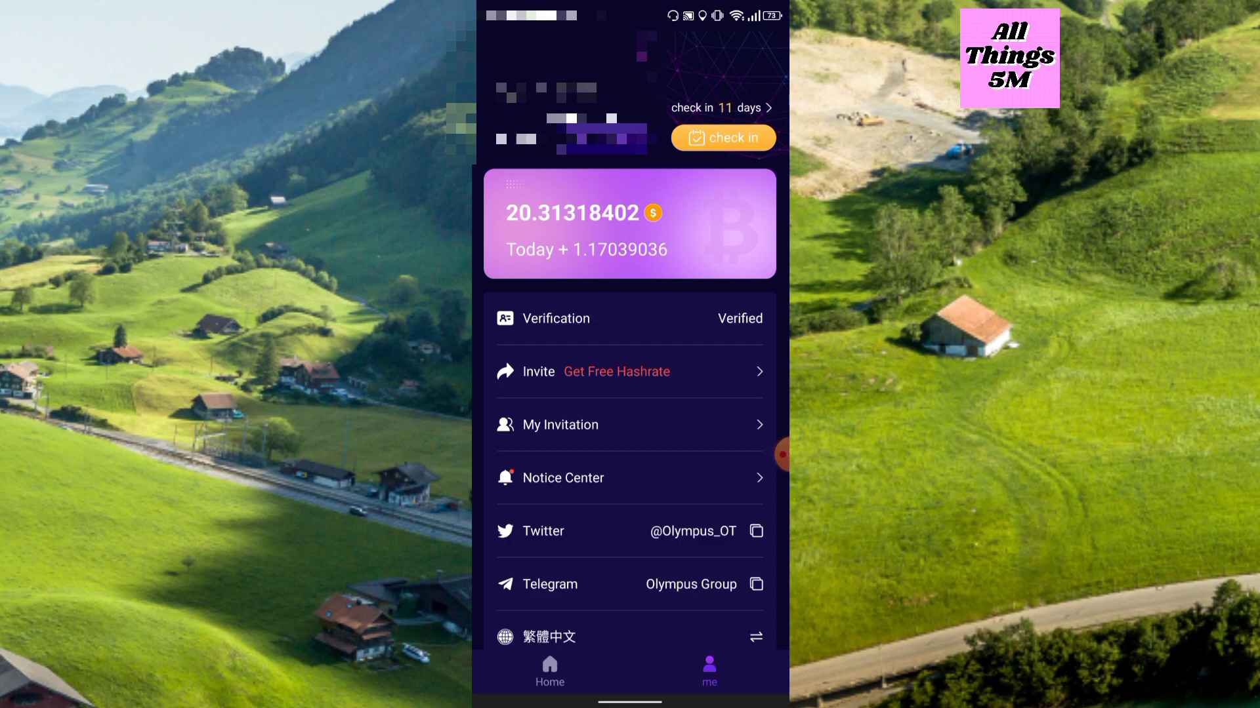
{"action": "left_click", "coordinate": [550, 670]}
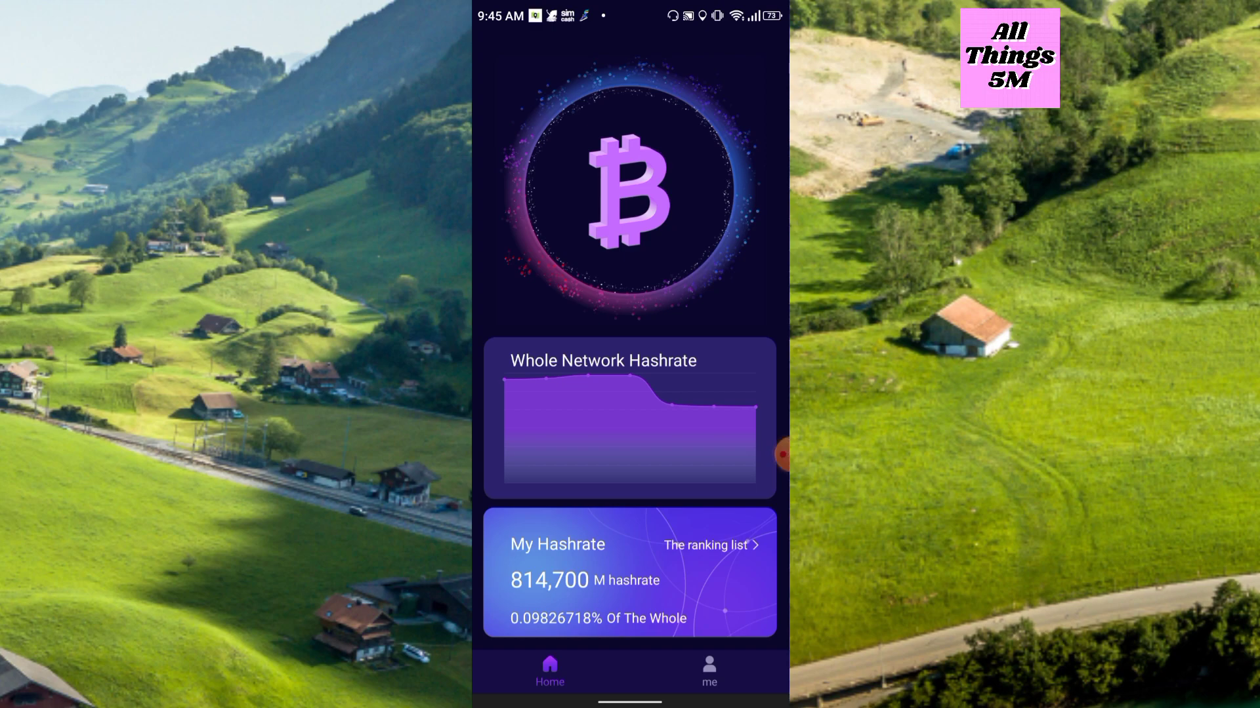
{"action": "left_click", "coordinate": [779, 455]}
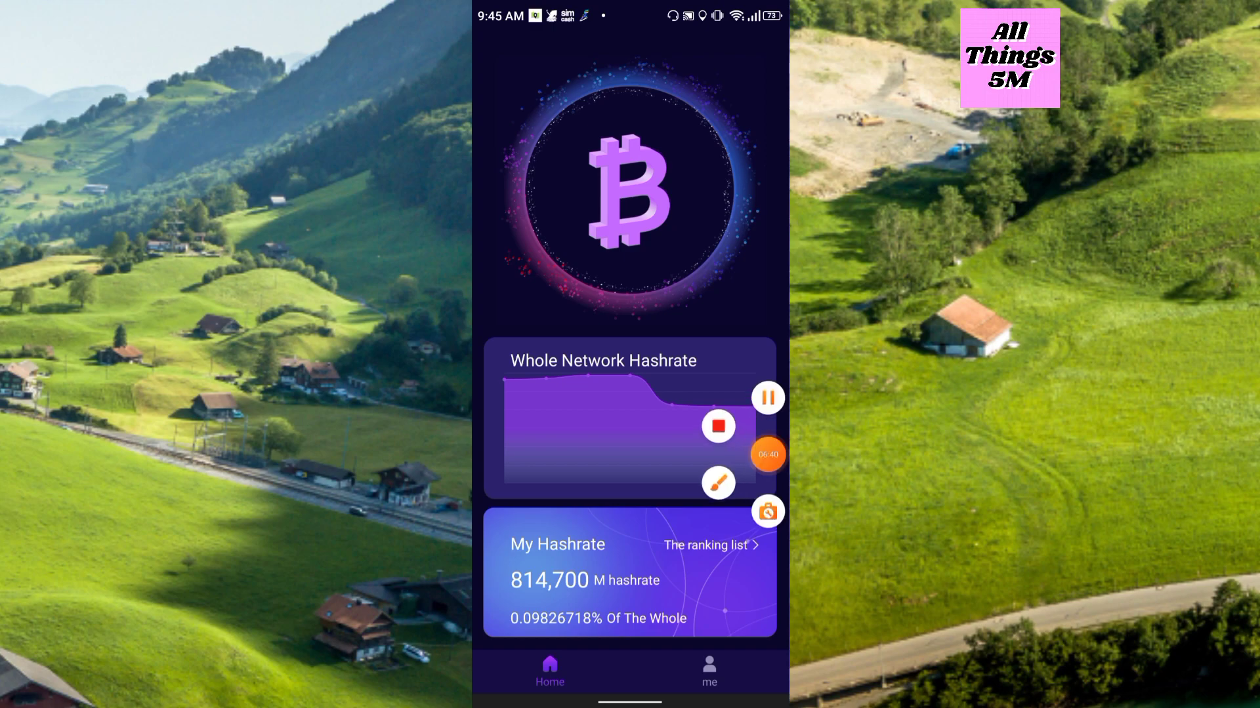